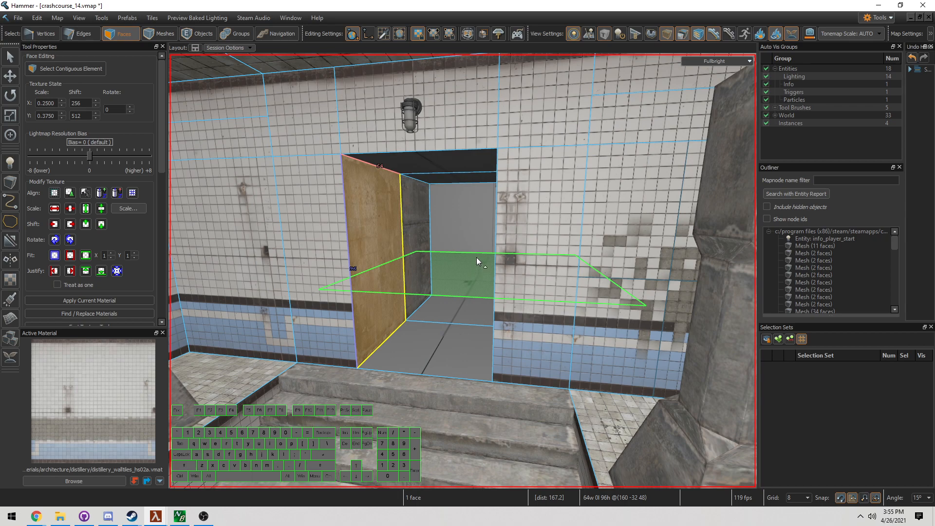
# Align the tiled wall material across the doorway's side face and corner wall so the stripes continue, then clear the selection.
pyautogui.click(203, 33)
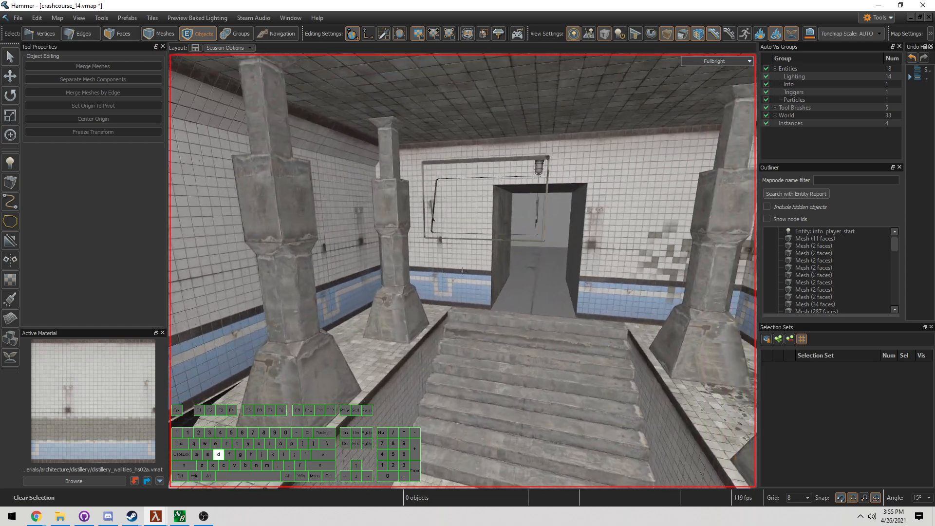
pyautogui.click(121, 33)
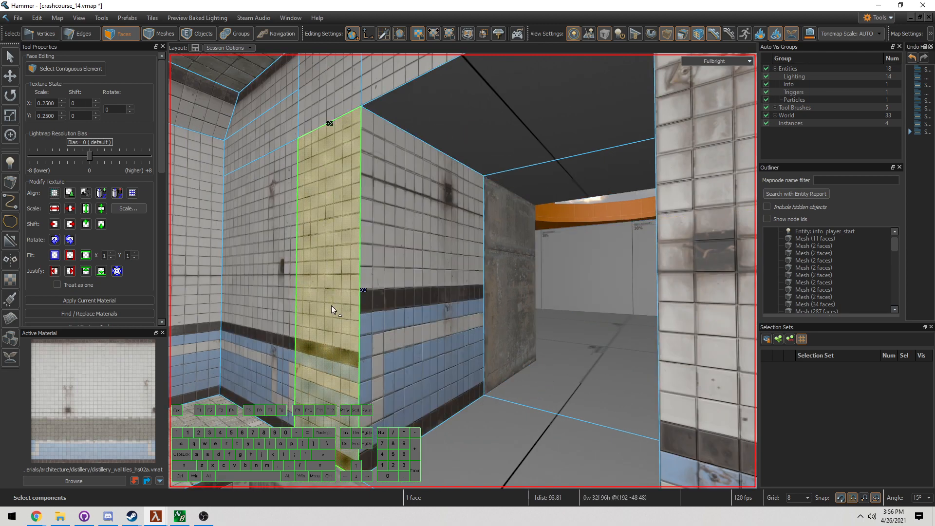
pyautogui.click(385, 298)
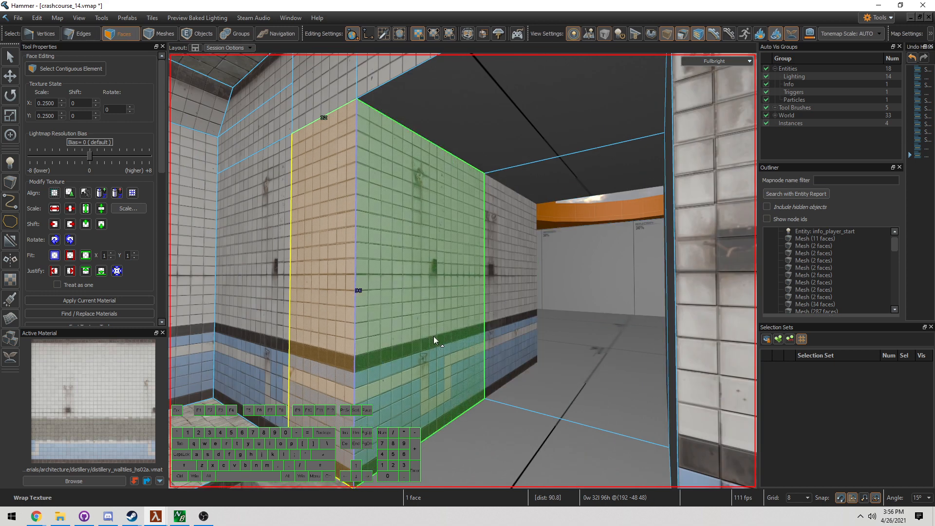
pyautogui.moveTo(394, 357)
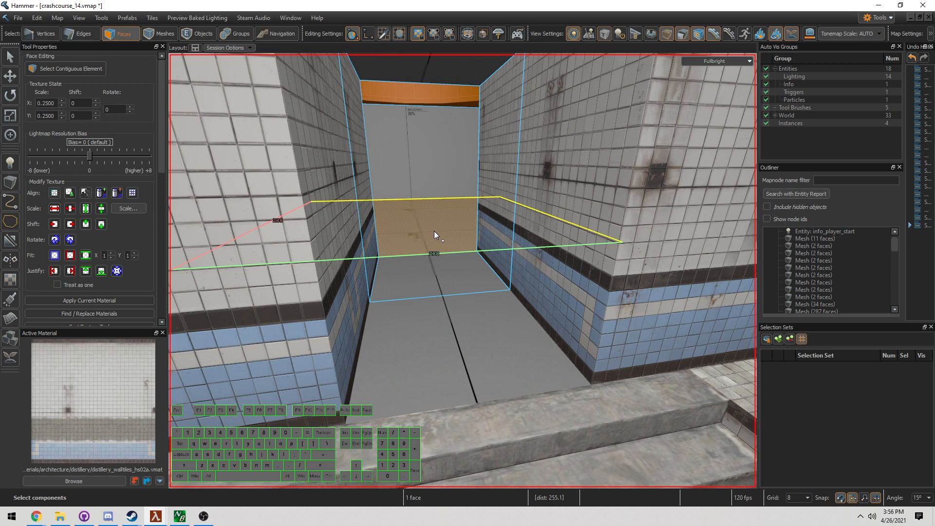
pyautogui.click(205, 33)
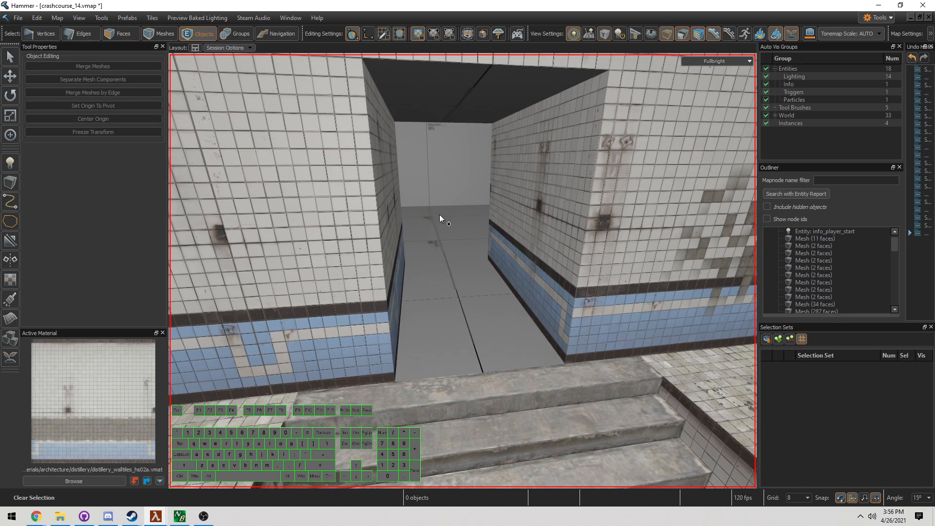
# Make linoleum_001_2_dust.vmat the active material and lay it on the room's floor.
pyautogui.click(73, 480)
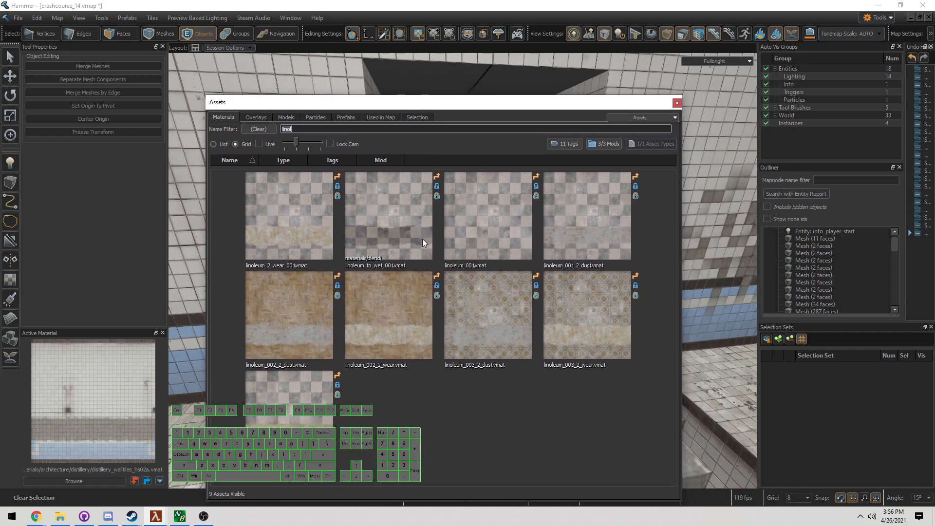
pyautogui.click(586, 218)
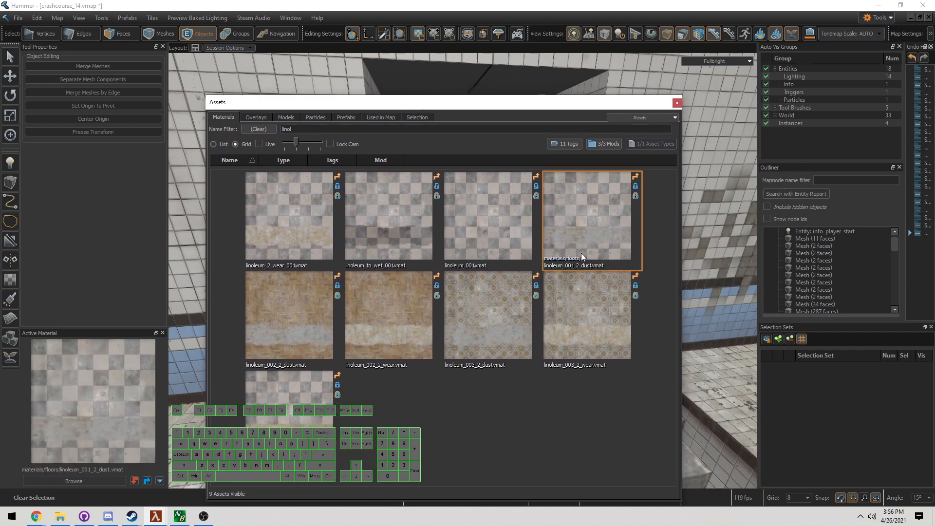
pyautogui.moveTo(466, 114)
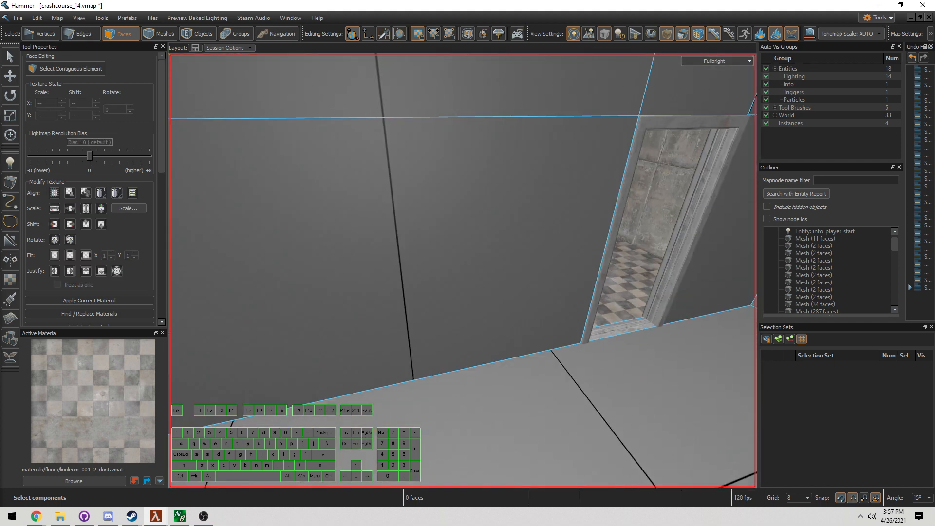
pyautogui.click(73, 480)
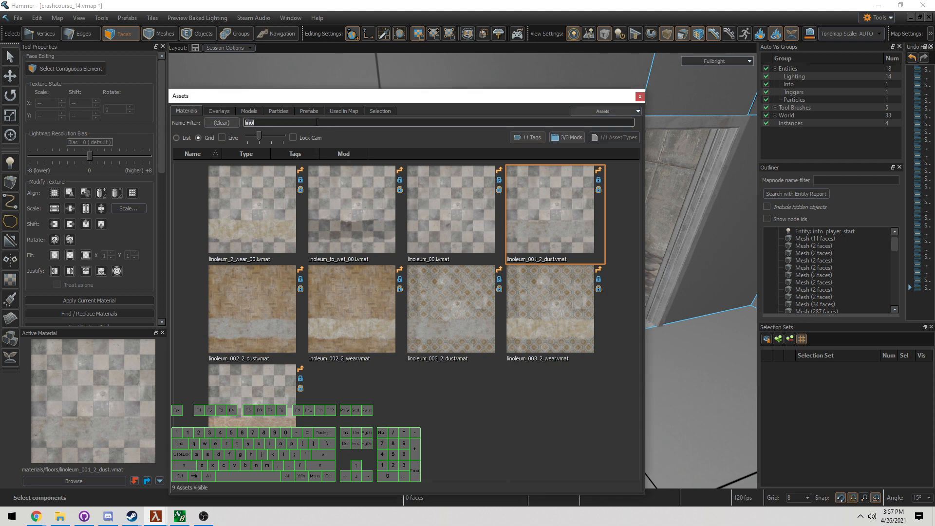
# Filter the Assets browser for 'tile' and make tile_floor_001_2_dust.vmat the active material.
pyautogui.click(221, 123)
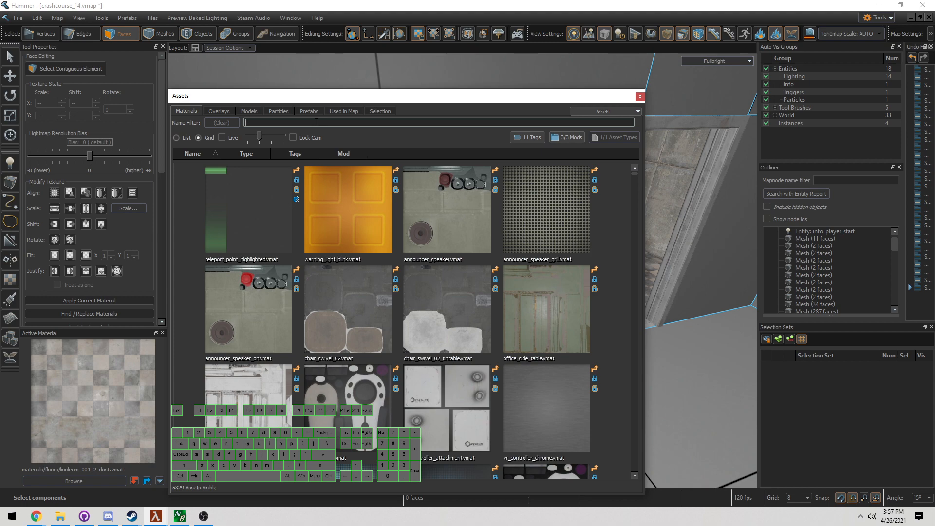
pyautogui.write('tile')
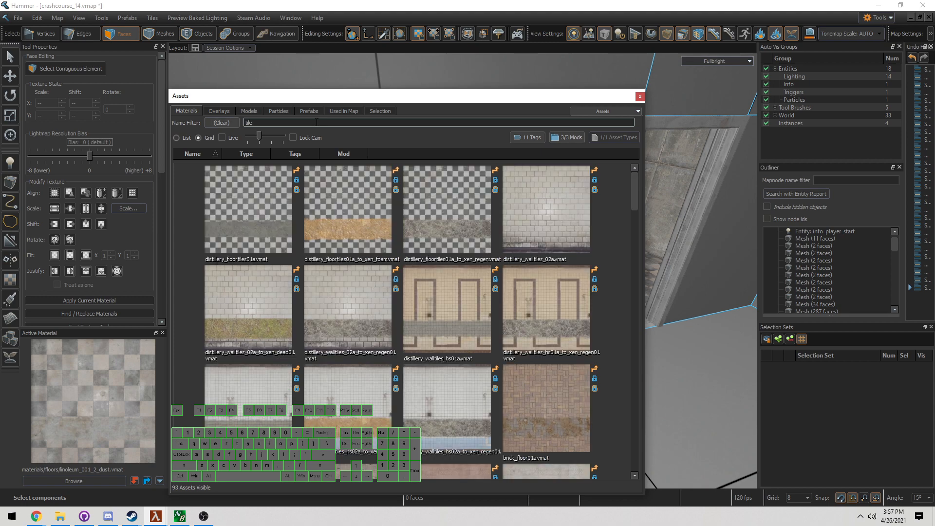
pyautogui.scroll(-3)
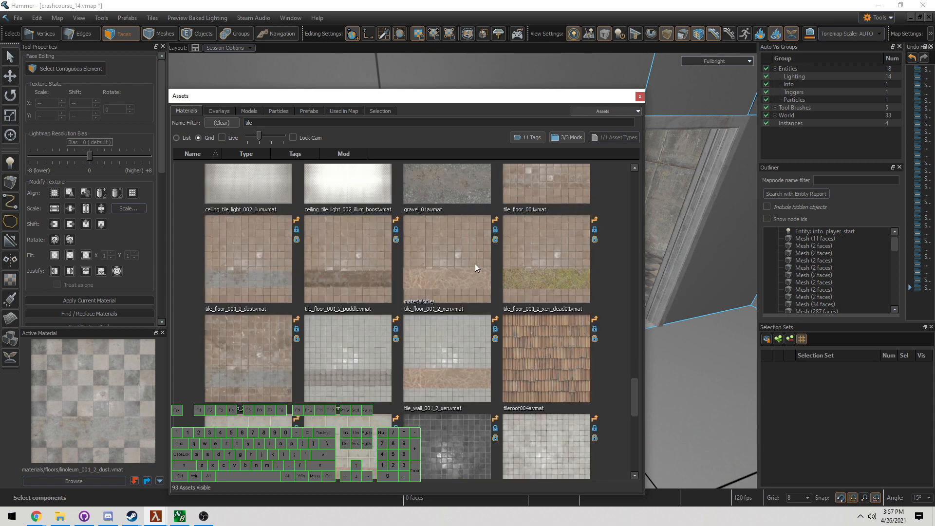
pyautogui.click(248, 259)
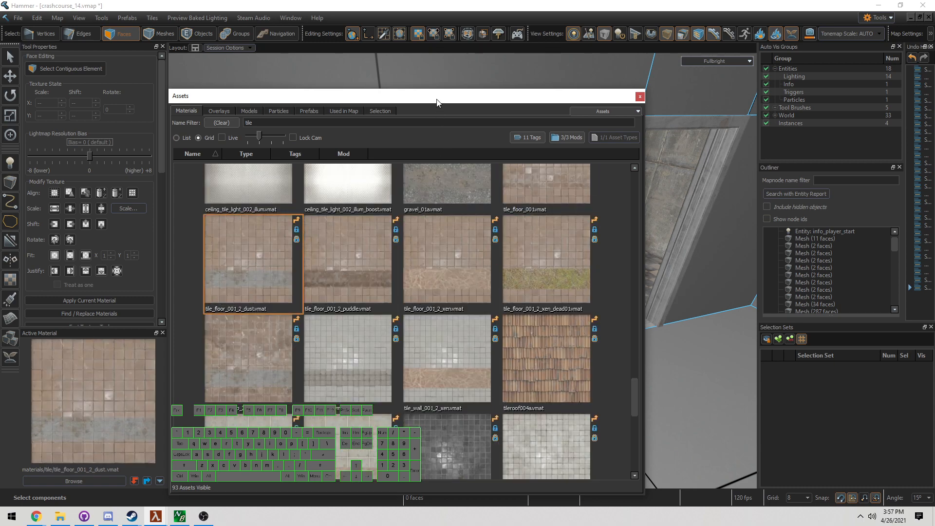
pyautogui.click(640, 97)
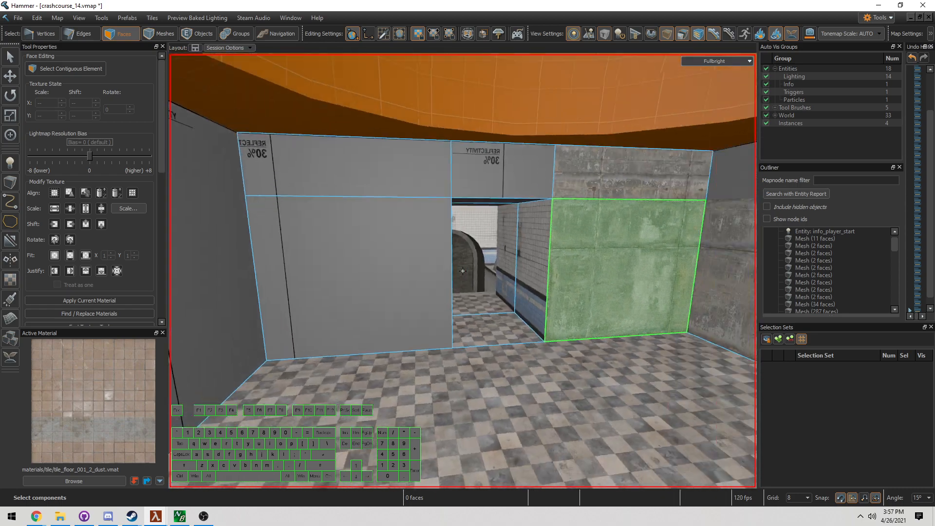
# Search 'cinderblock' and make cinderblock_tall_1_blue_hs.vmat active on the wall face beside the doorway.
pyautogui.click(73, 480)
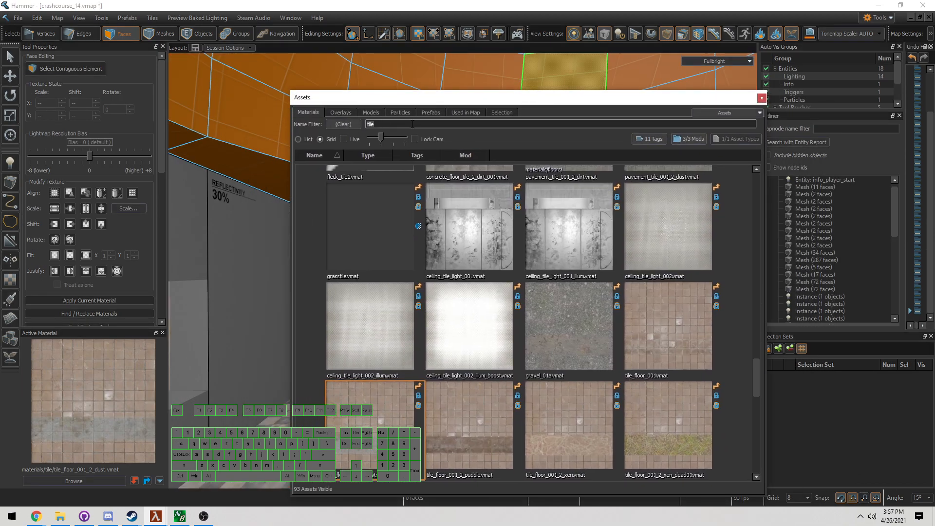
pyautogui.write('cinderblock')
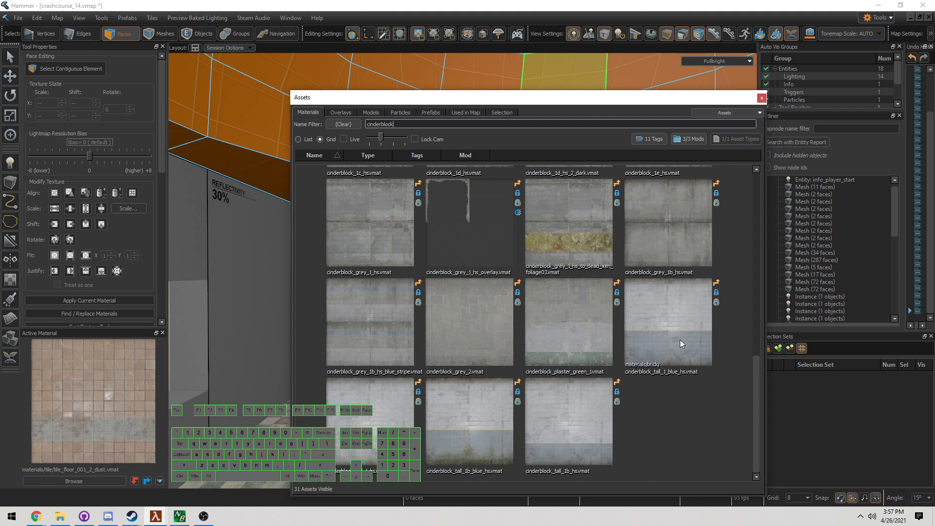
pyautogui.moveTo(690, 320)
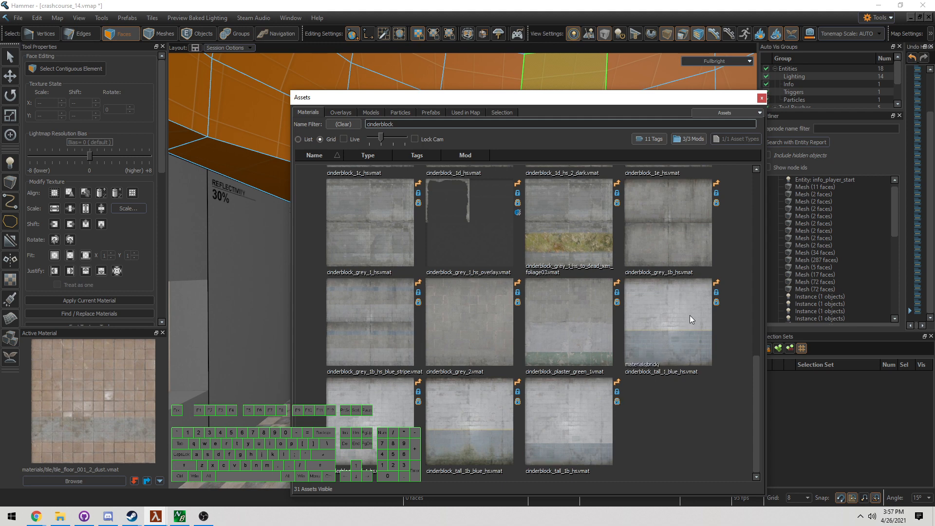
pyautogui.moveTo(660, 315)
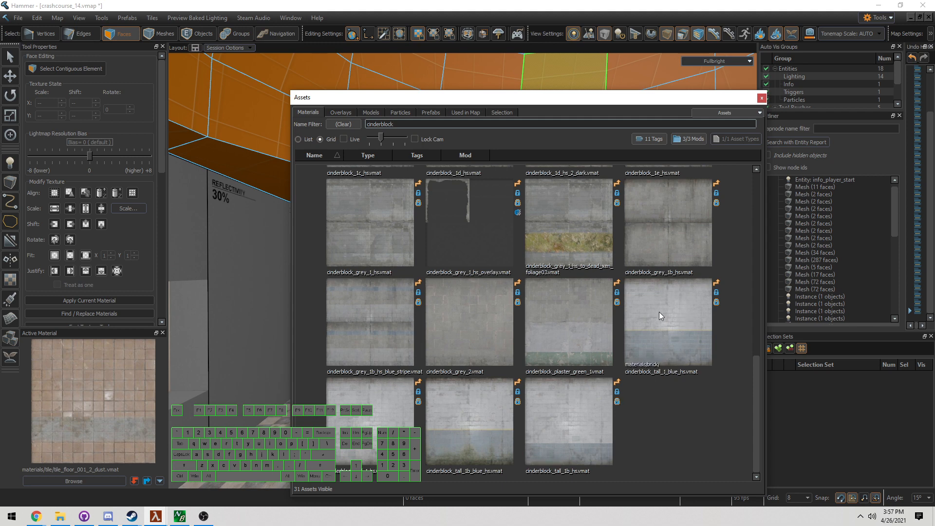
pyautogui.click(668, 323)
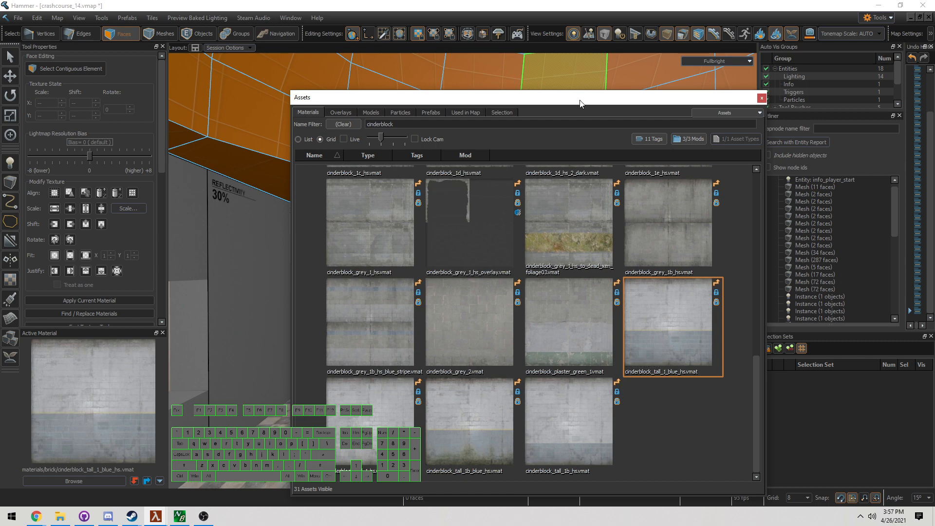
pyautogui.click(762, 97)
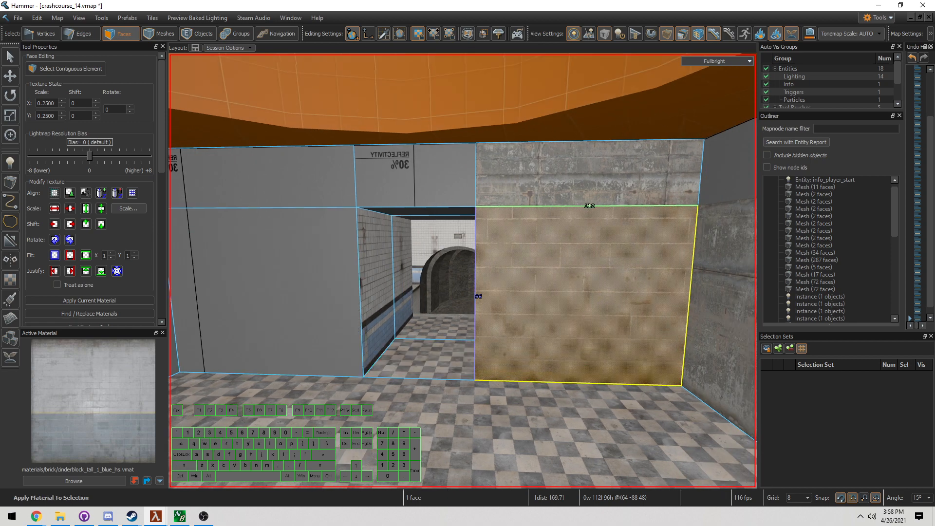
# Apply cinderblock to the doorway wall and bring its two end-wall faces into the Fast Texturing Tool.
pyautogui.click(393, 176)
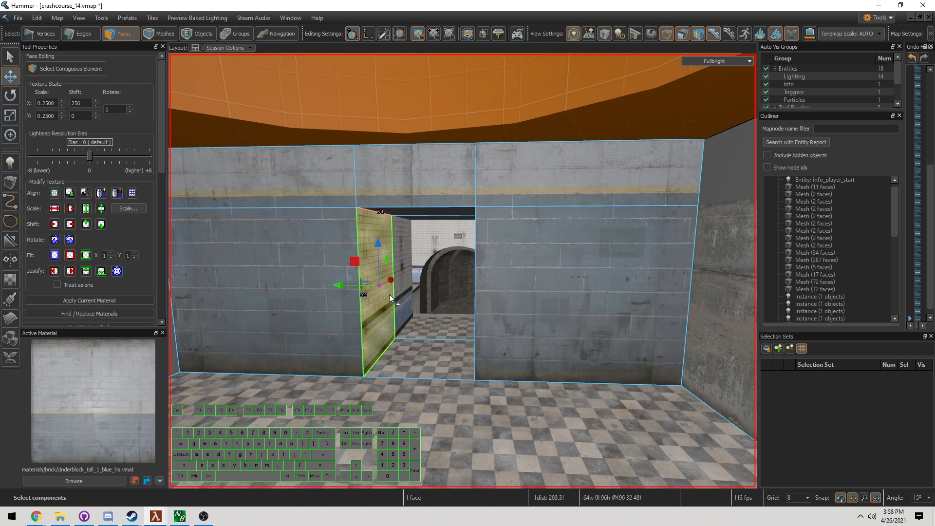
pyautogui.click(388, 292)
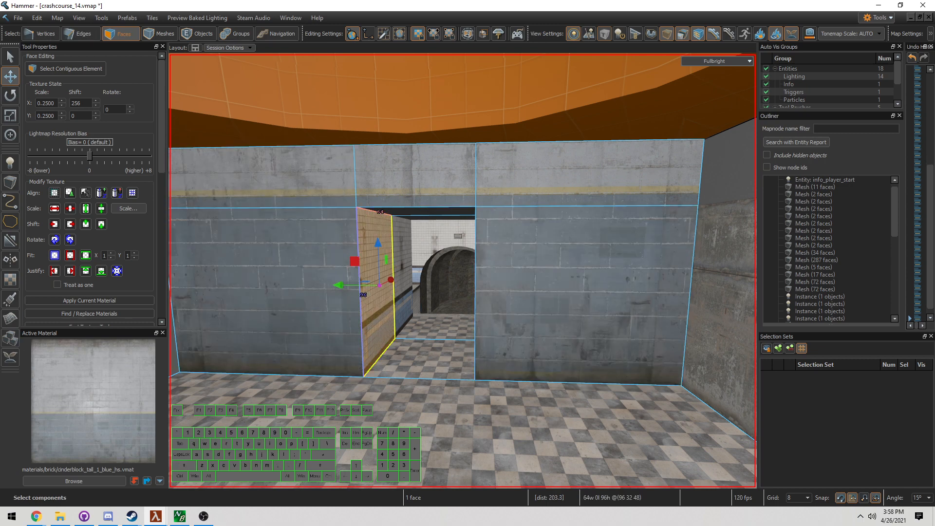
pyautogui.click(73, 480)
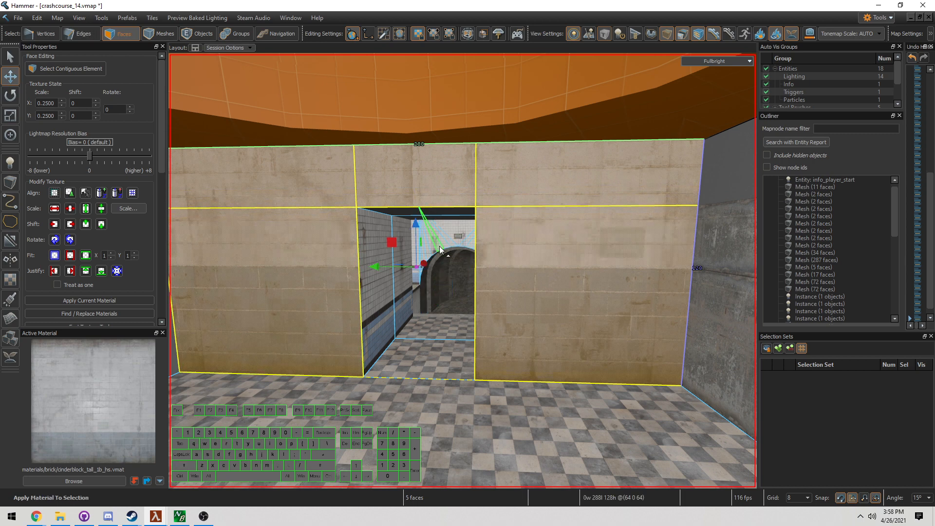
pyautogui.click(532, 282)
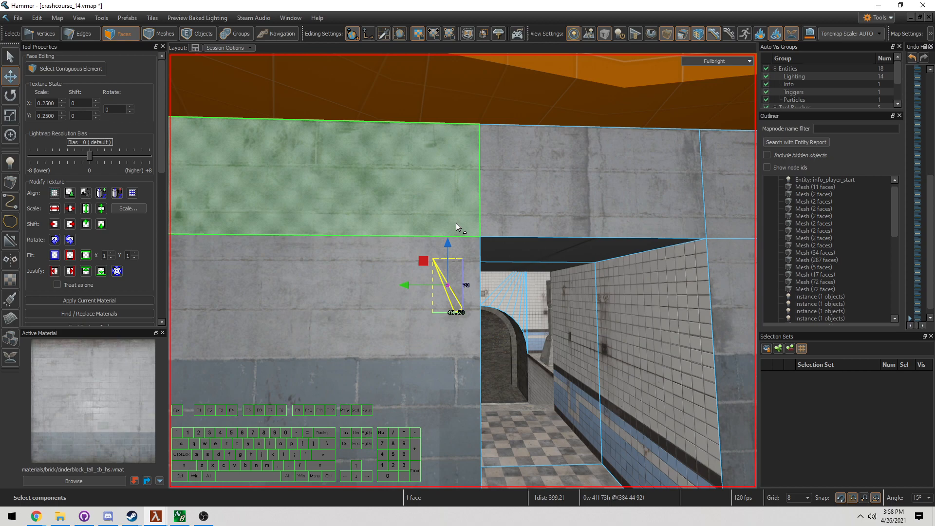
pyautogui.click(711, 274)
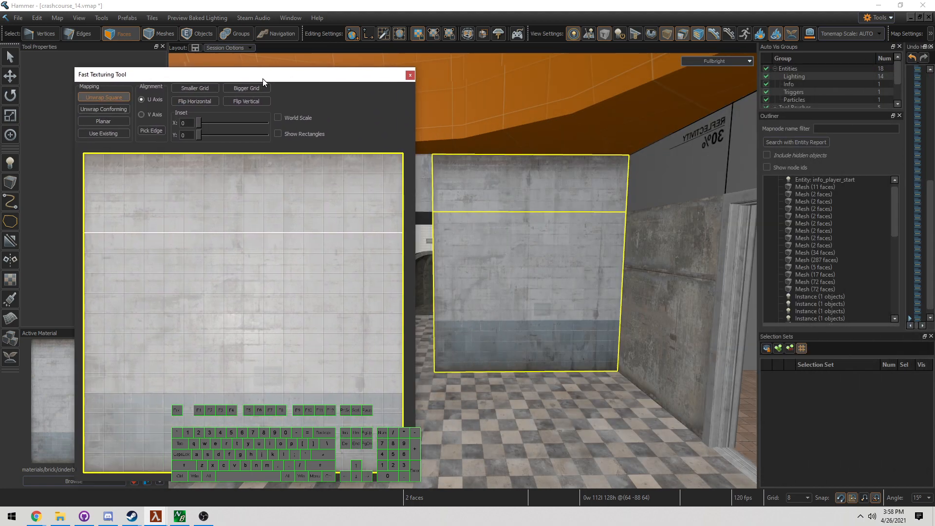
# Fit the UV bounds to full height and planar-map the cinderblock so its blue band runs along the floor.
pyautogui.moveTo(256, 154); pyautogui.dragTo(256, 193)
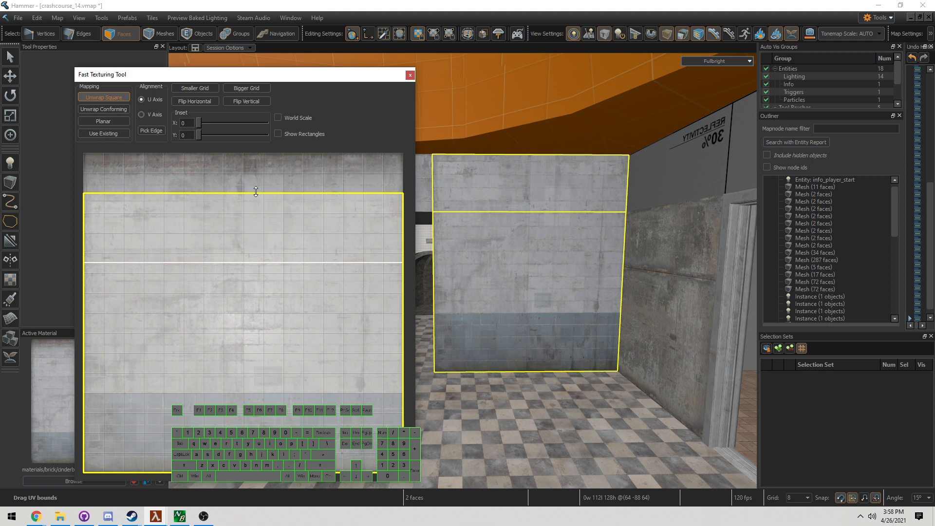
pyautogui.moveTo(256, 191); pyautogui.dragTo(264, 156)
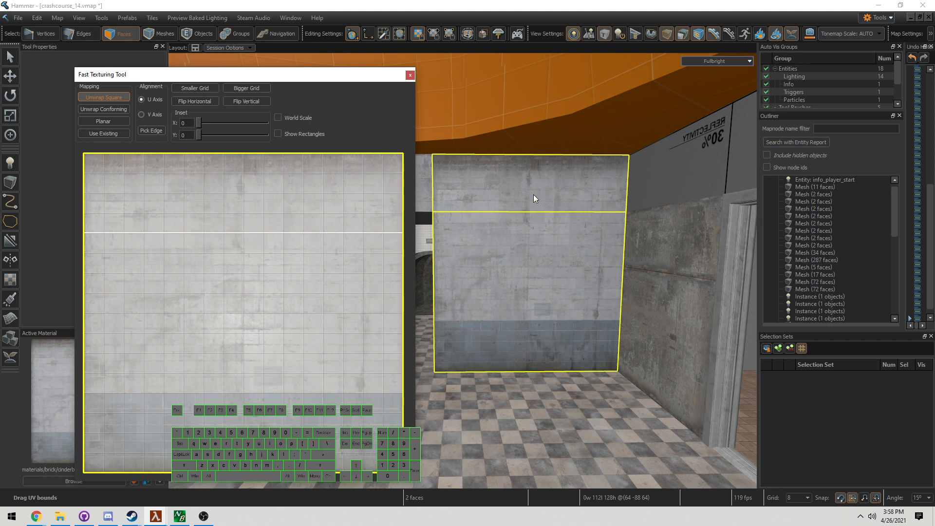
pyautogui.moveTo(271, 158)
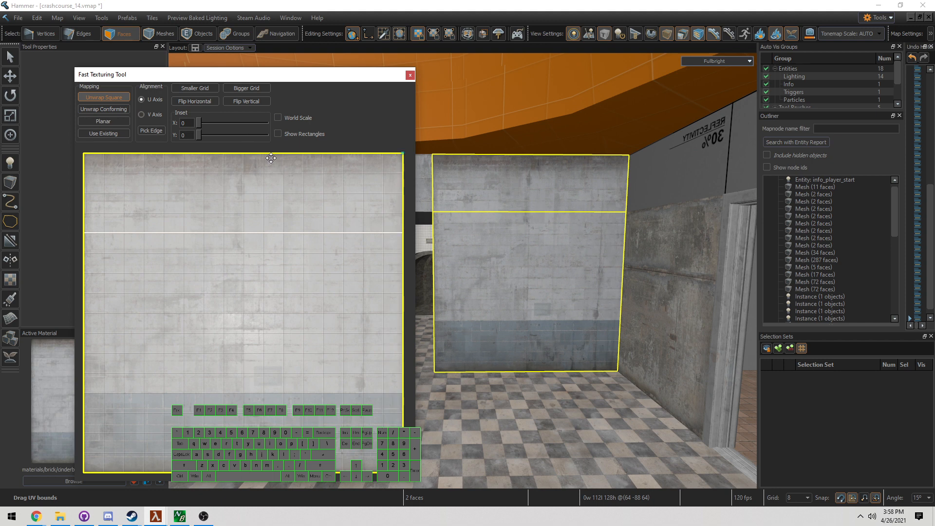
pyautogui.moveTo(280, 224)
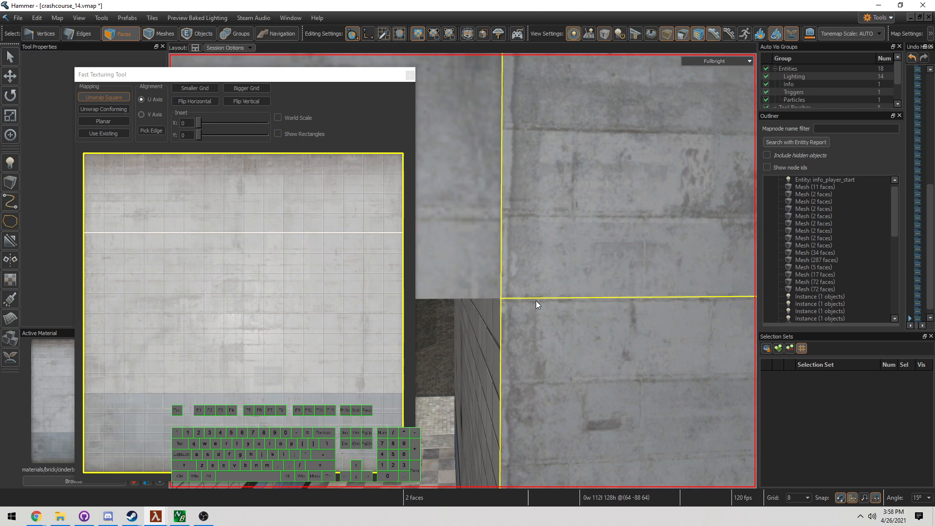
pyautogui.moveTo(634, 370)
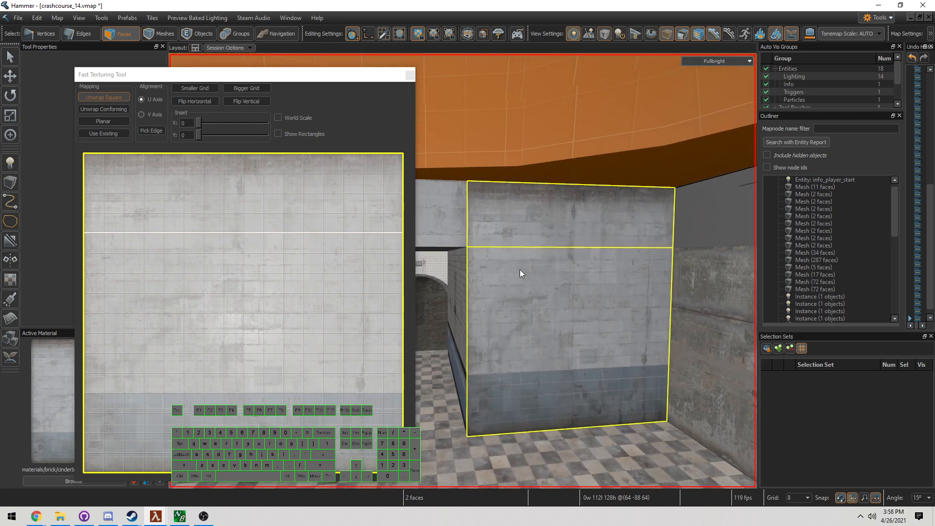
pyautogui.click(104, 121)
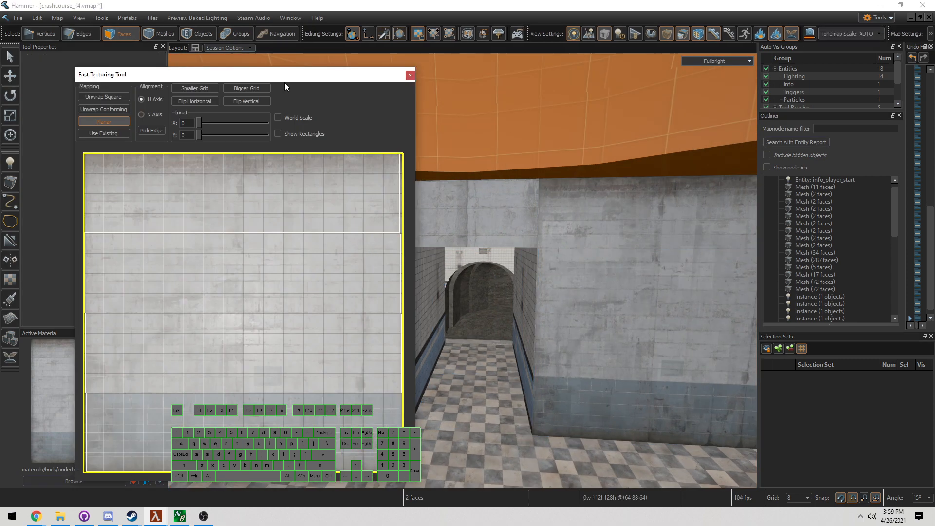
# Move the texturing panel aside and conformingly unwrap one upper wall face onto the cinderblock's plain top region.
pyautogui.moveTo(102, 74); pyautogui.dragTo(503, 78)
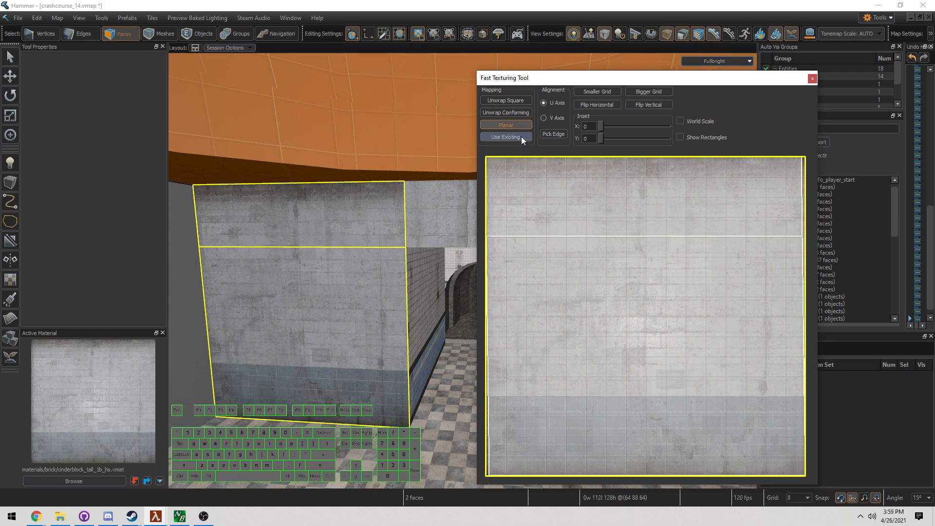
pyautogui.click(505, 136)
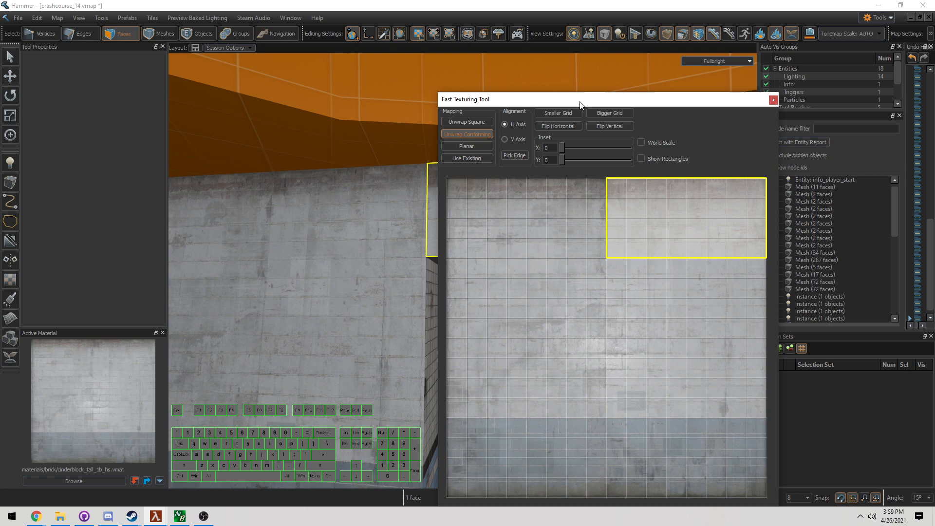
# Close the Fast Texturing Tool and pick a face near the far archway to look down the corridor.
pyautogui.click(772, 99)
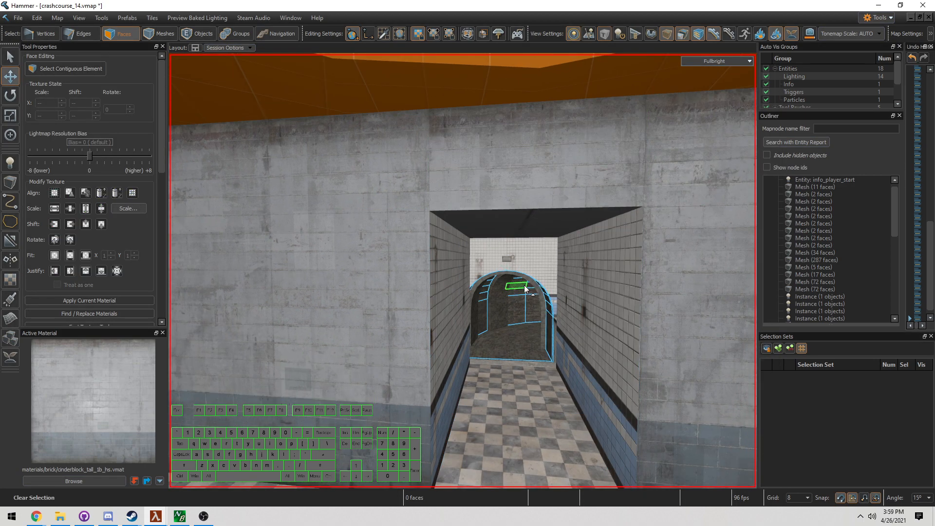
pyautogui.click(525, 286)
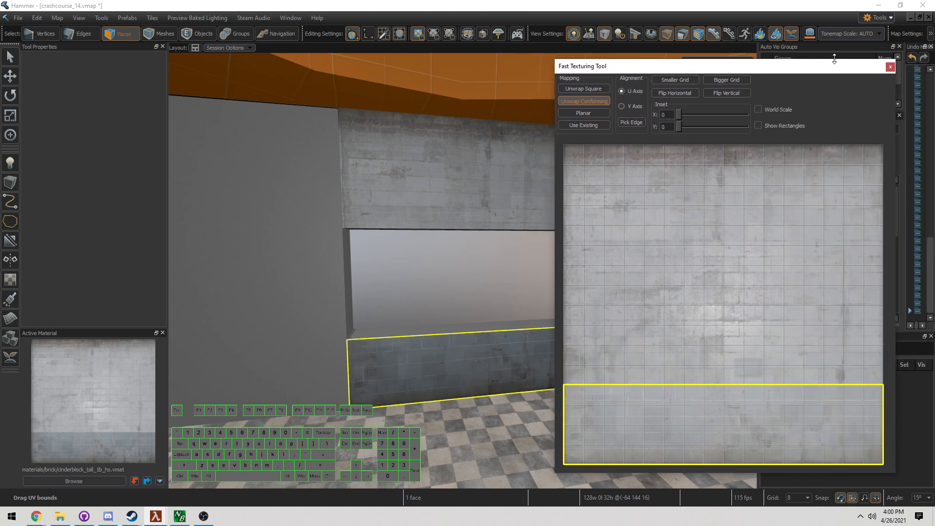
# Map the wall's base strip to the blue band and its upper faces to the plain cinderblock section.
pyautogui.click(890, 66)
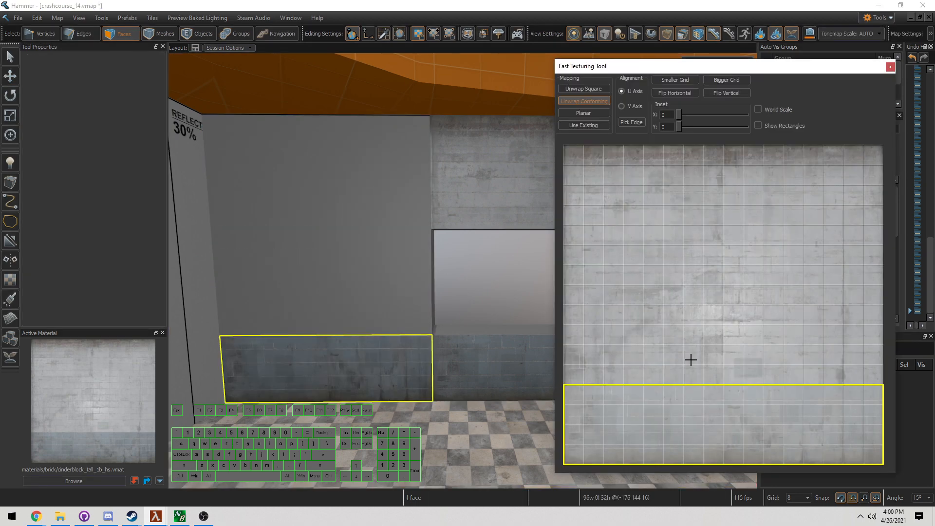
pyautogui.moveTo(883, 408)
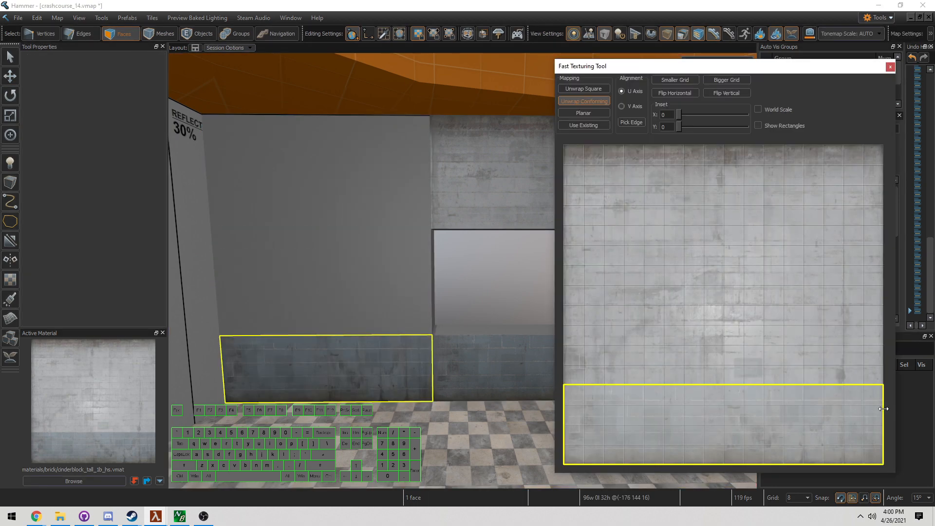
pyautogui.click(888, 67)
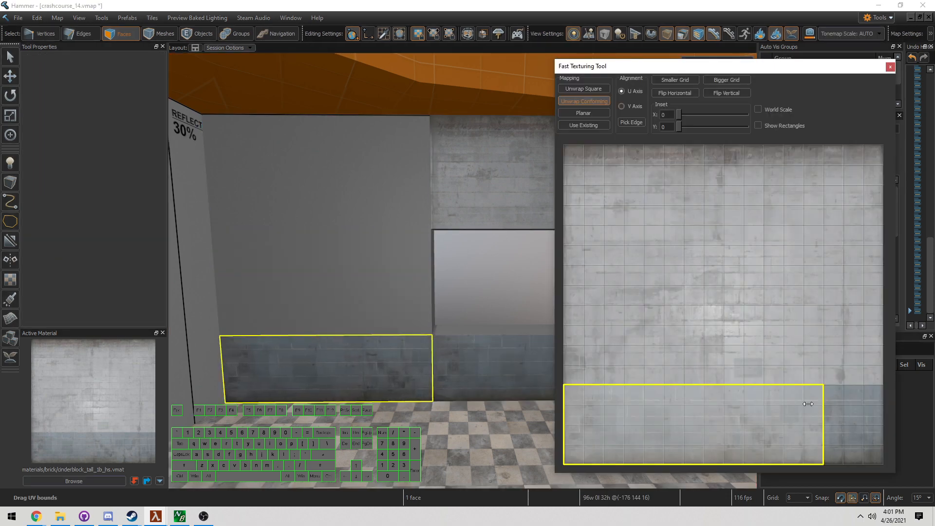
pyautogui.click(889, 66)
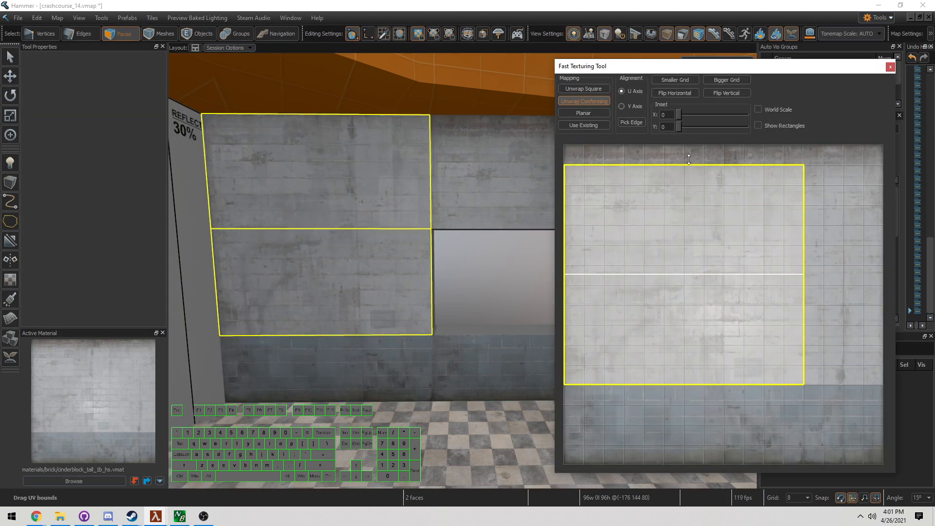
pyautogui.click(889, 66)
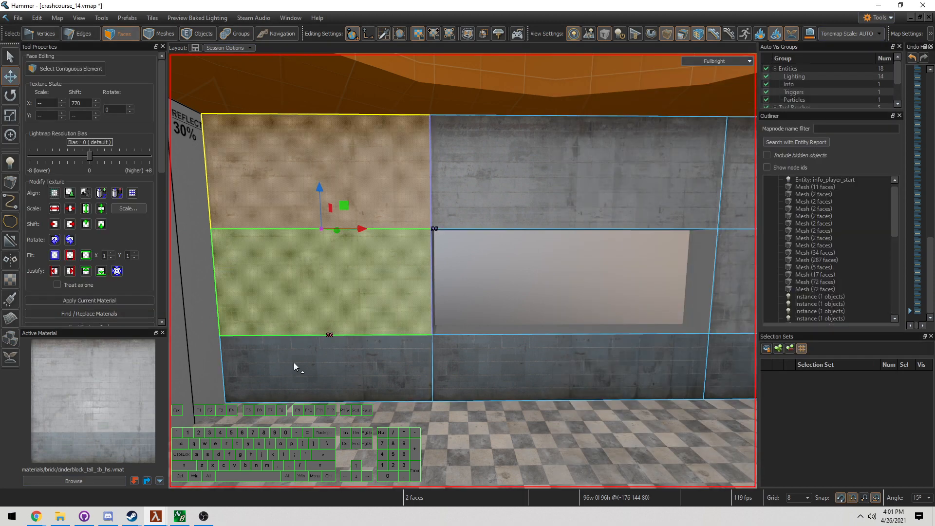
pyautogui.click(201, 33)
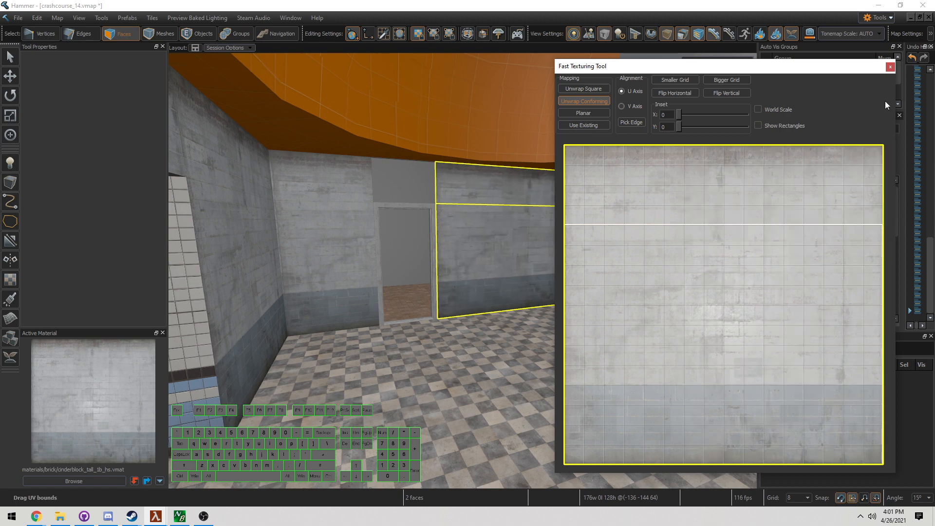
# Conformingly unwrap cinderblock with its blue base onto the next room wall and close the texturing panel.
pyautogui.click(890, 67)
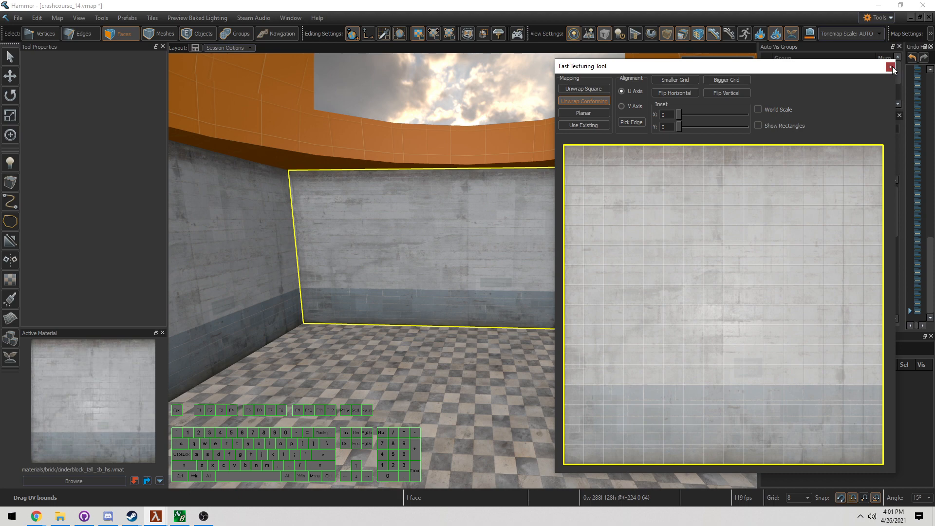
pyautogui.click(891, 66)
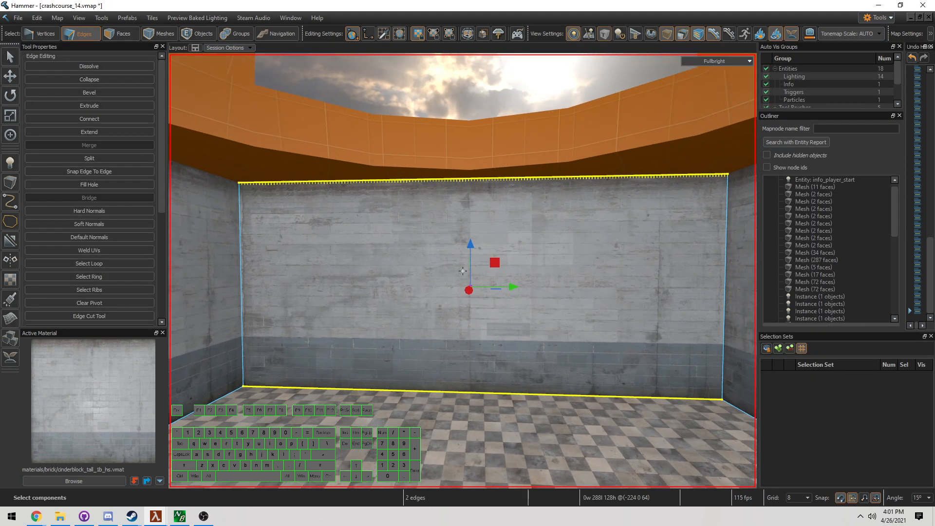
# Connect the wall's top and bottom edges to split it, then select both resulting halves.
pyautogui.click(125, 33)
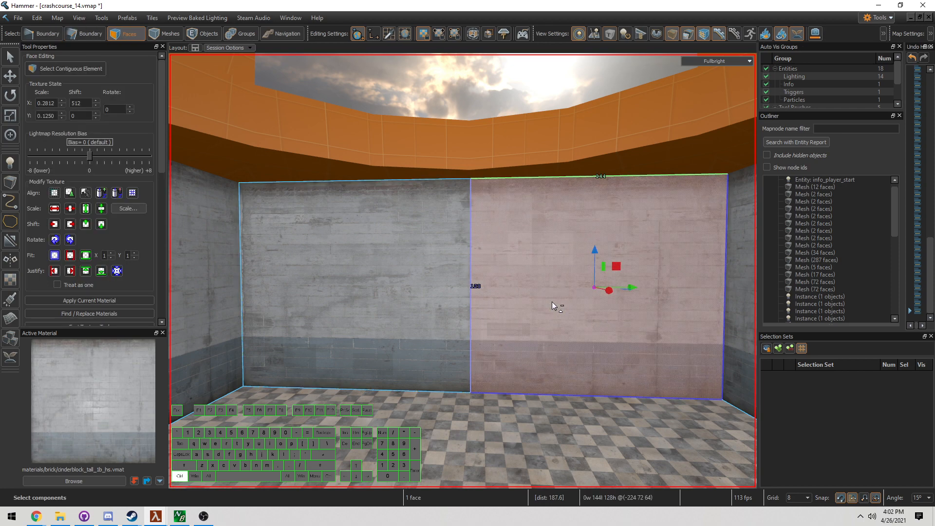
pyautogui.click(351, 269)
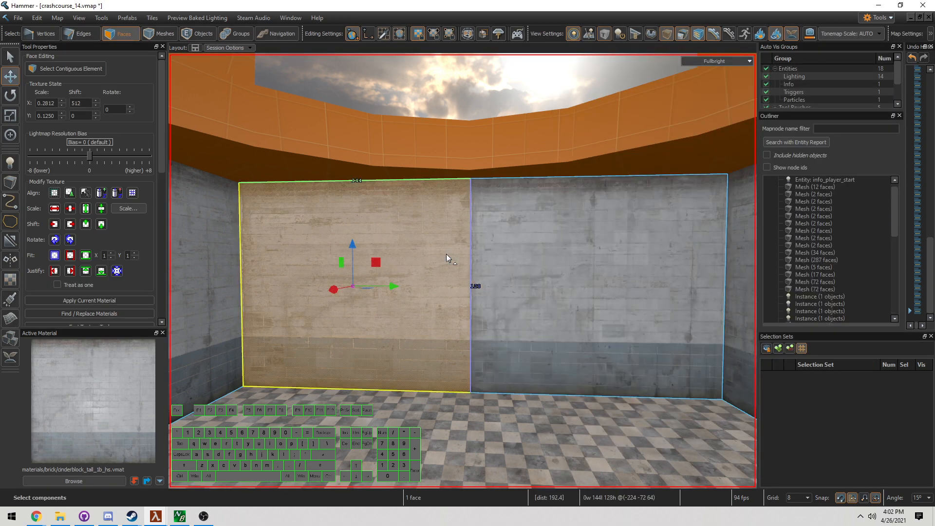
pyautogui.click(621, 217)
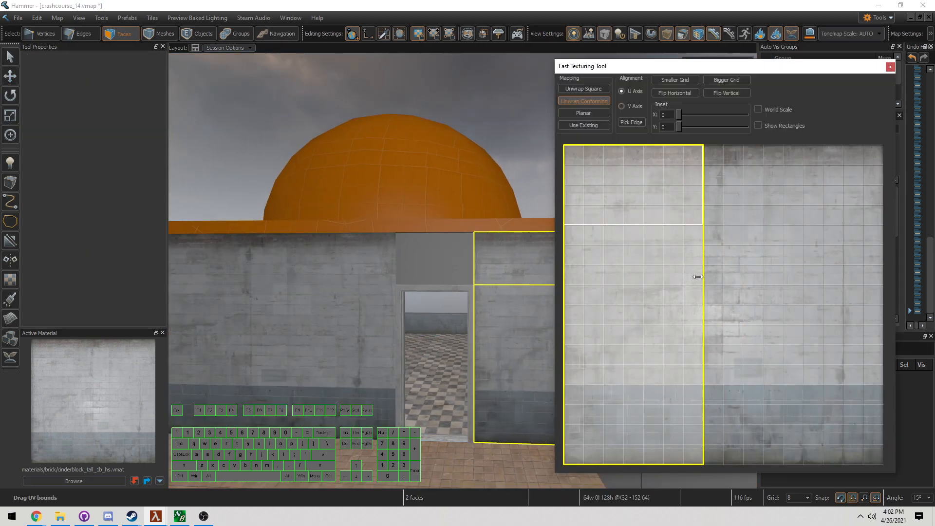
# Apply the cinderblock_tall_tb_hs material to the two front wall faces under the dome.
pyautogui.click(889, 66)
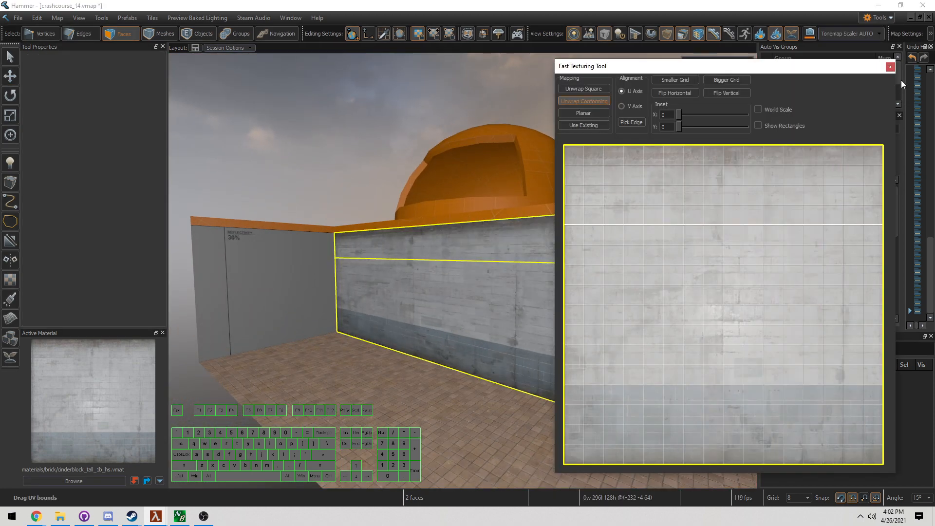
pyautogui.click(890, 67)
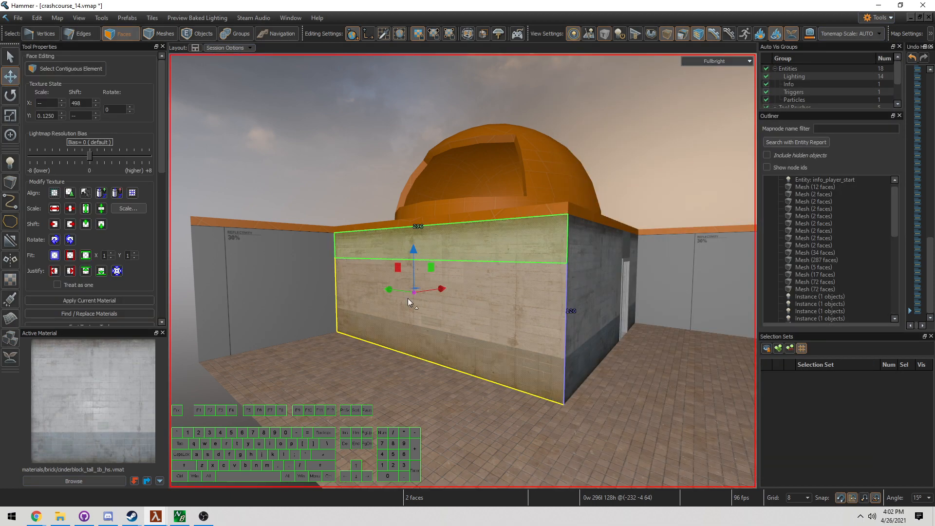
pyautogui.click(81, 33)
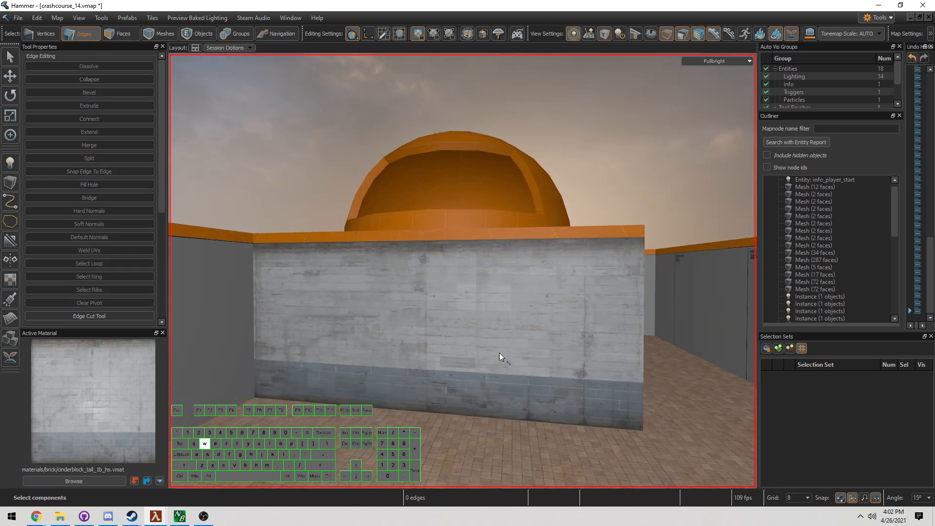
# Fit the cinderblock UVs to the front wall and doorway panel faces with Unwrap Conforming.
pyautogui.click(119, 33)
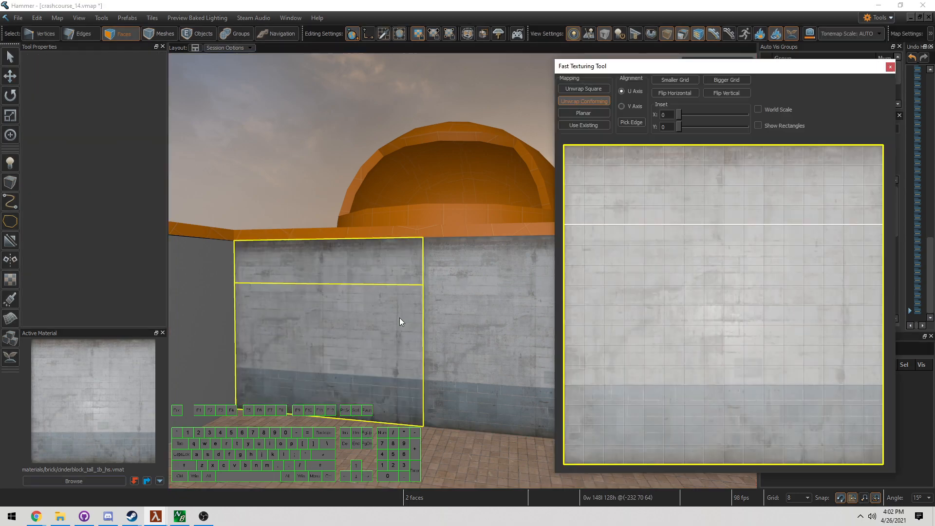
pyautogui.click(889, 67)
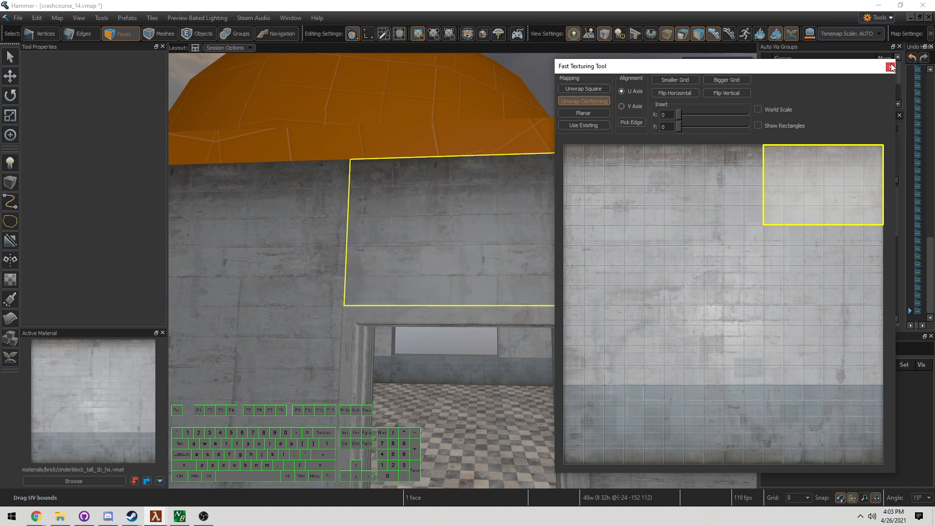
pyautogui.click(891, 66)
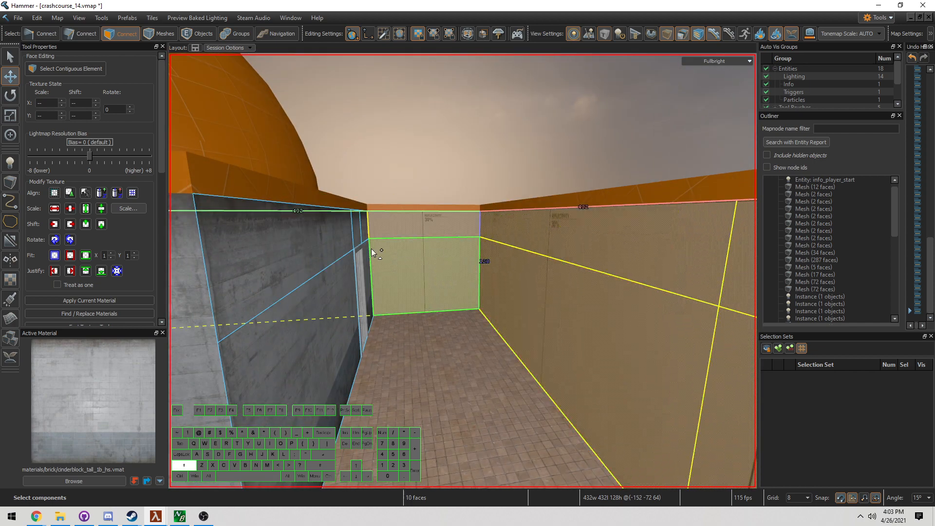
# Give the corridor wall faces the dark wet brick blend material from the Asset Browser.
pyautogui.click(73, 480)
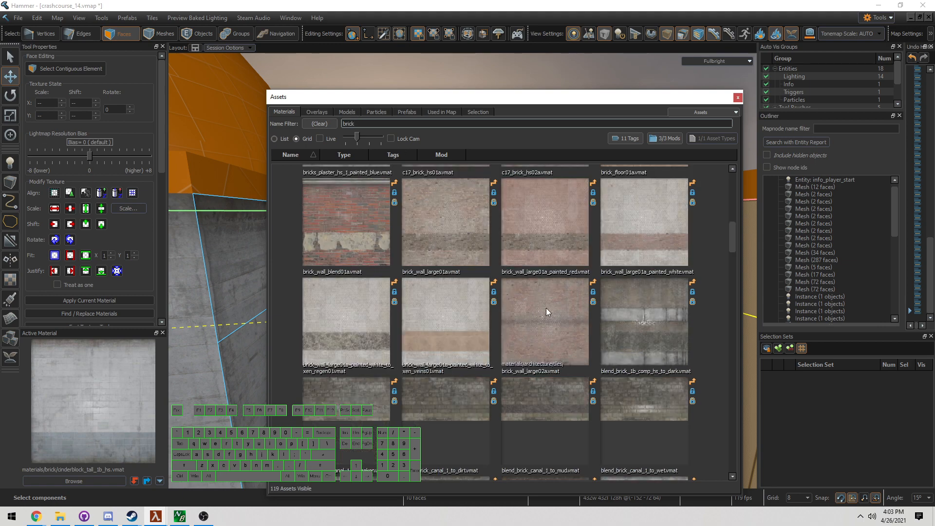
pyautogui.click(544, 224)
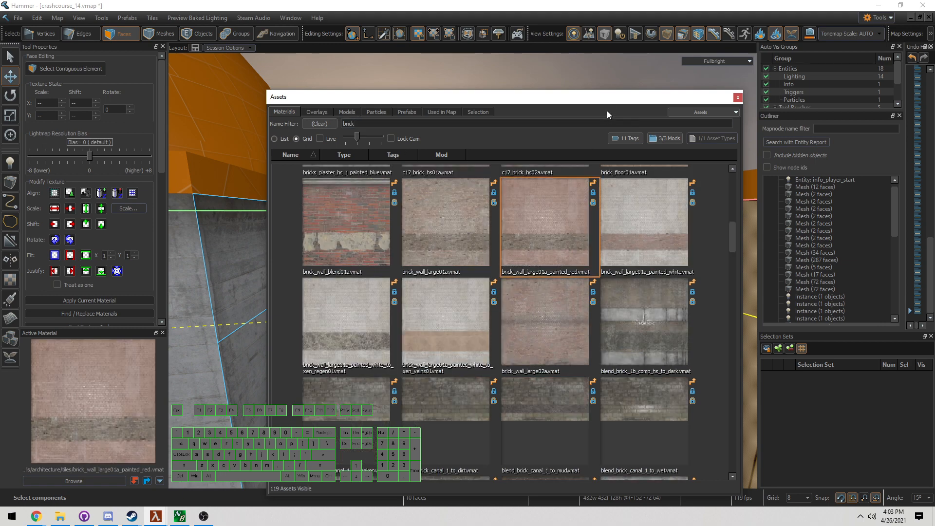
pyautogui.scroll(-3)
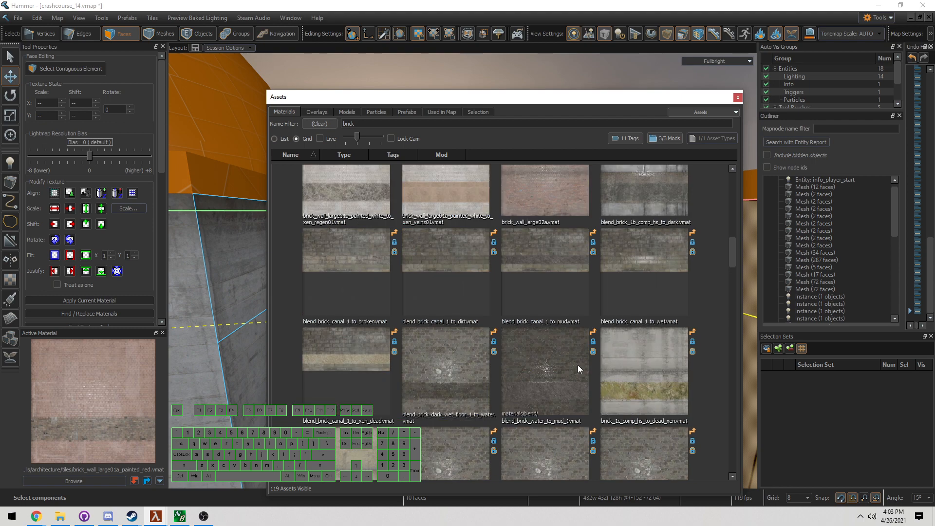
pyautogui.click(445, 370)
pyautogui.write('trim')
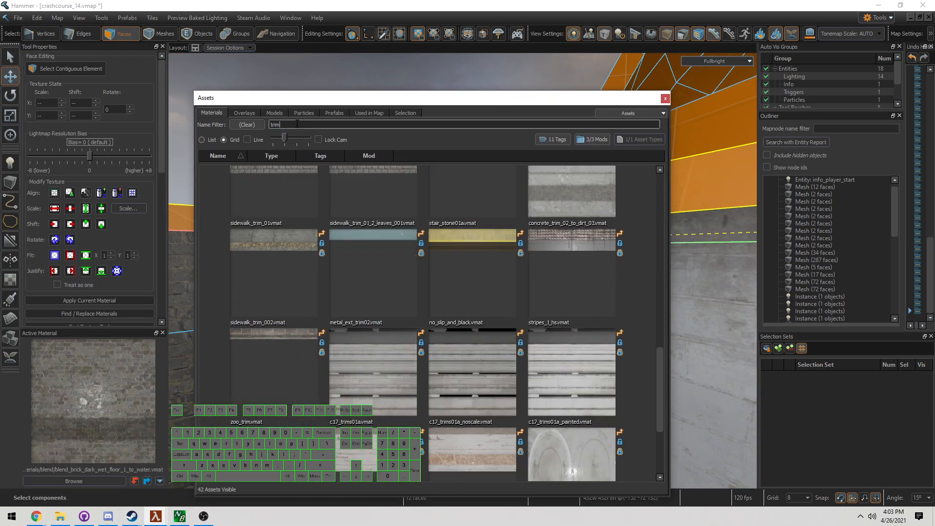
pyautogui.moveTo(299, 174)
pyautogui.write(' stone')
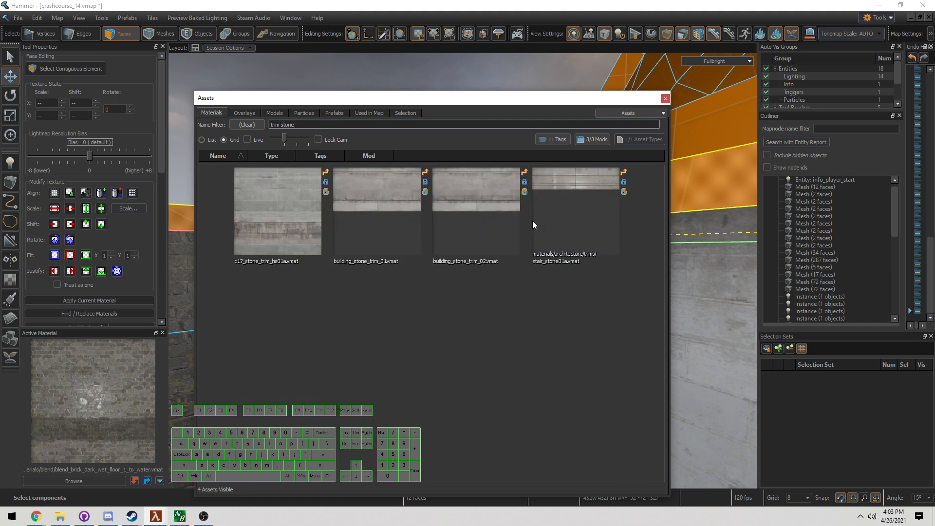
# Make building_stone_trim_02 the active material for the wall tops and close the browser.
pyautogui.click(476, 212)
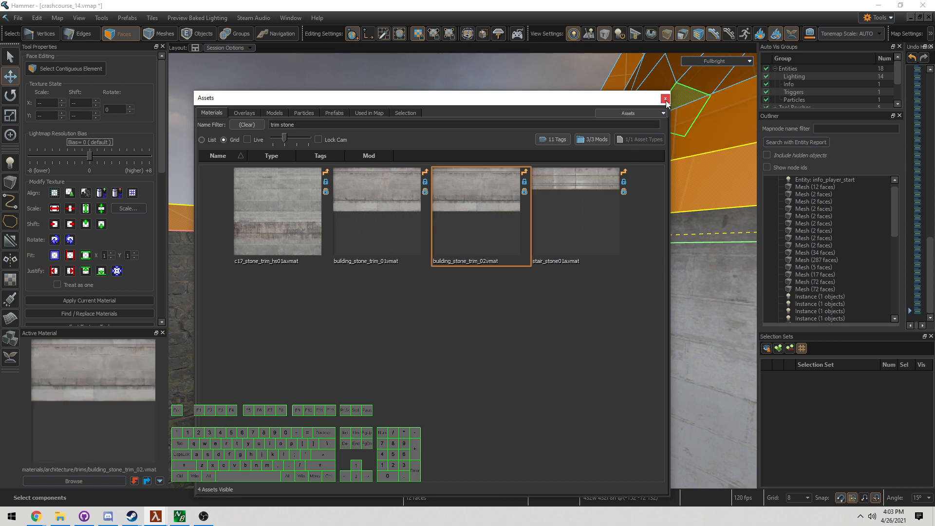
pyautogui.click(665, 97)
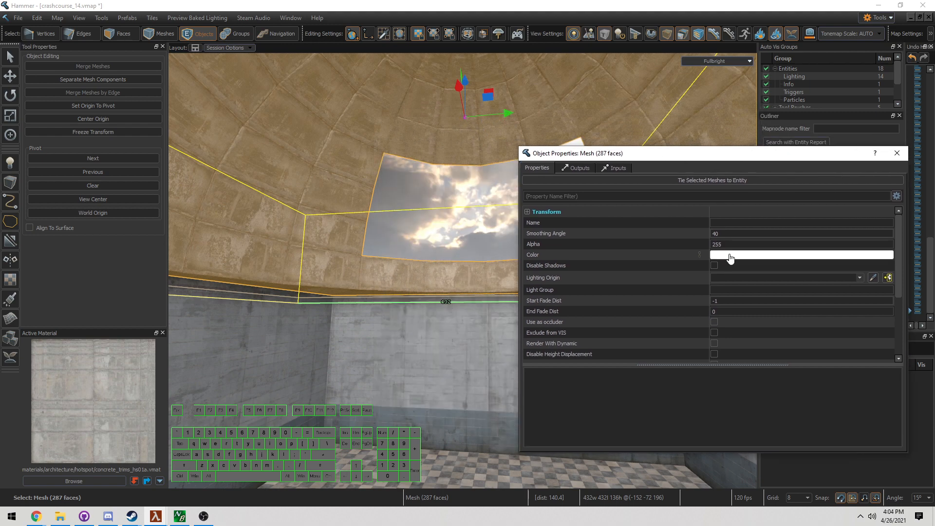
# Set the dome mesh's Color to a pale light blue in the Color Picker and clear the selection.
pyautogui.click(801, 254)
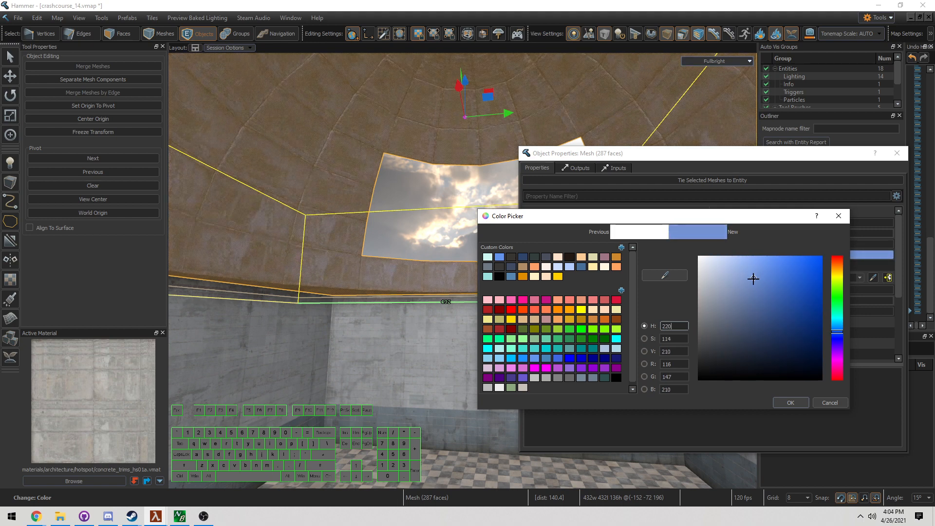
pyautogui.click(753, 258)
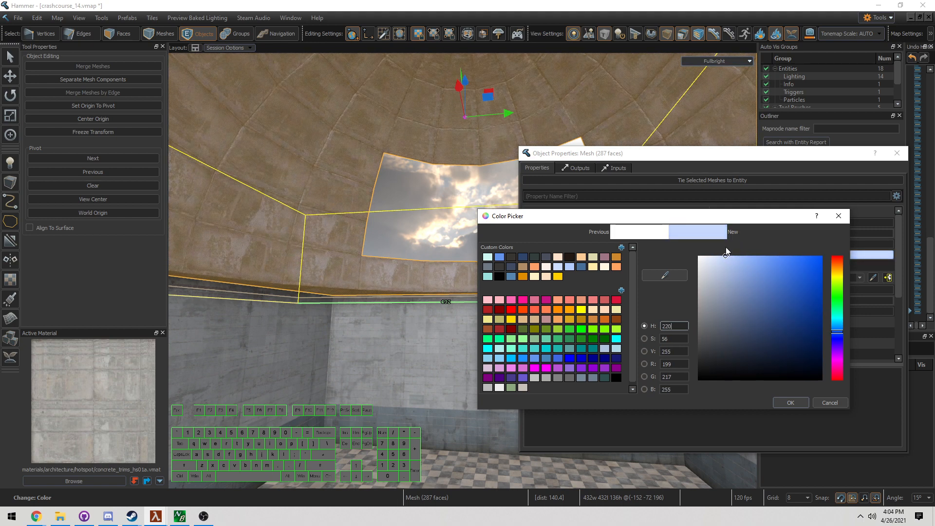
pyautogui.click(744, 256)
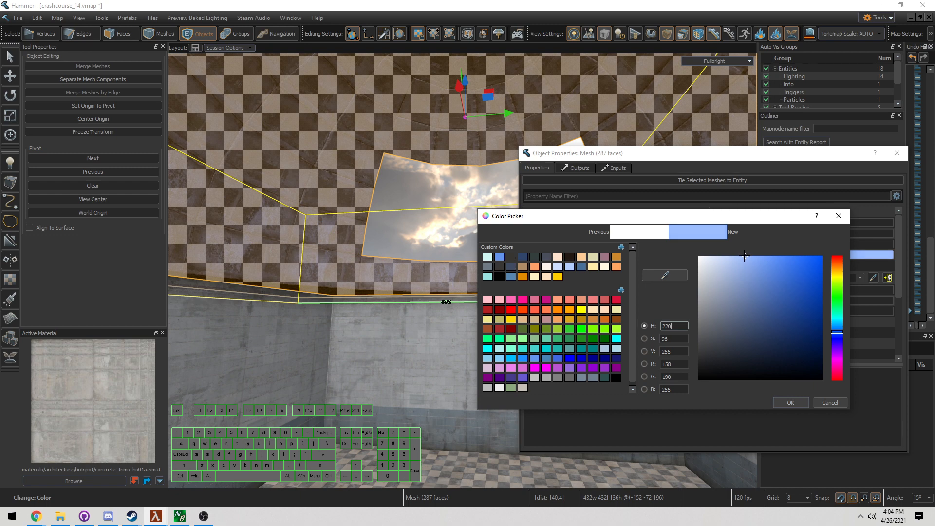
pyautogui.click(732, 256)
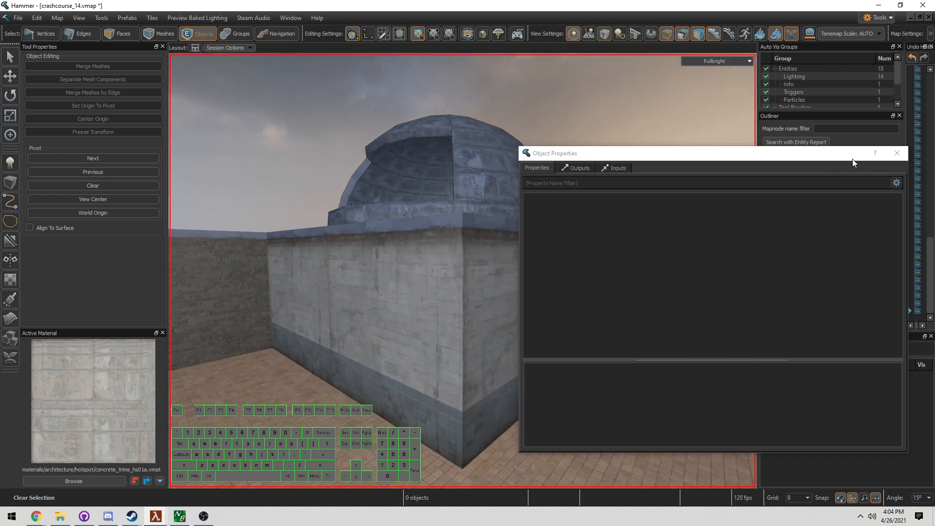
pyautogui.click(896, 153)
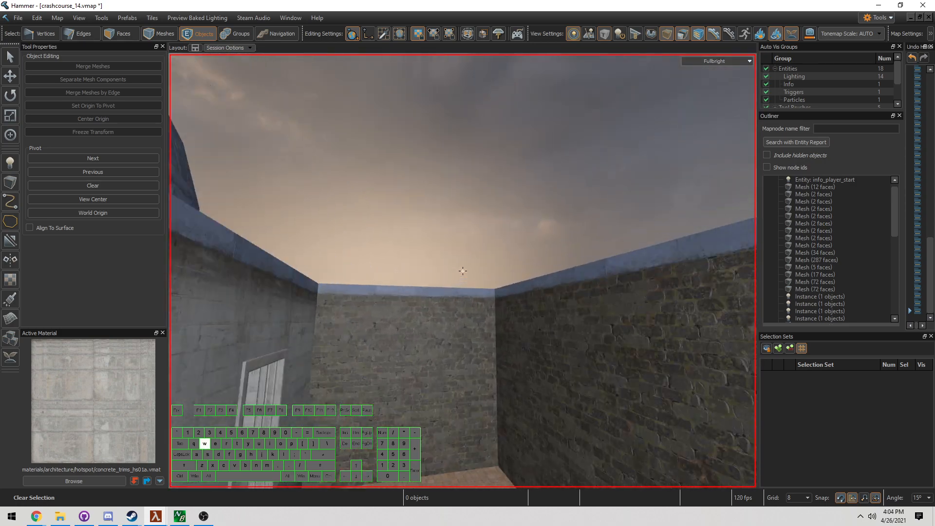
# Extract the four wall-top trim faces from the dome mesh into their own untinted mesh.
pyautogui.click(461, 272)
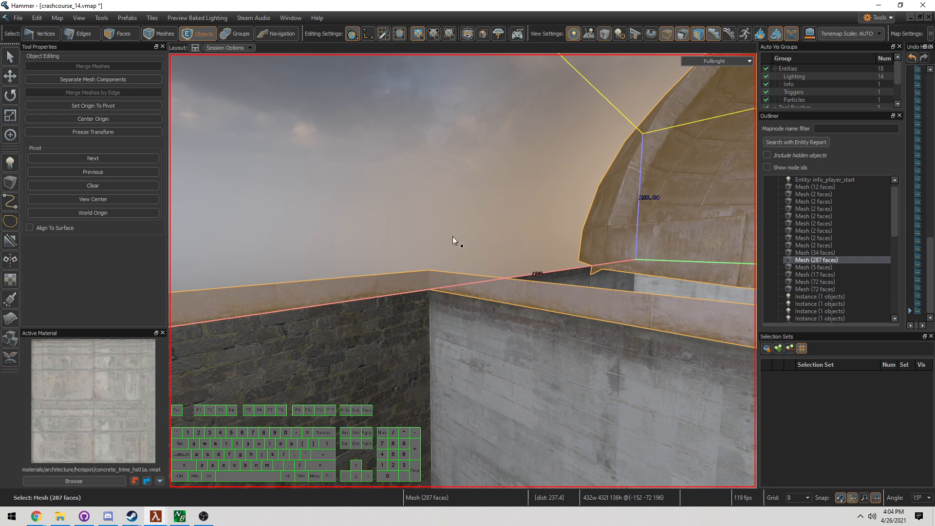
pyautogui.moveTo(437, 271)
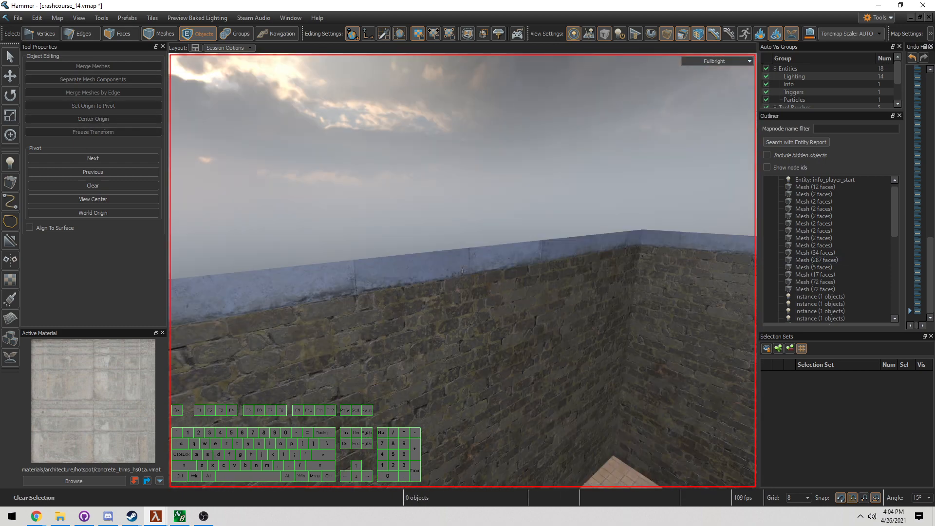
pyautogui.click(118, 34)
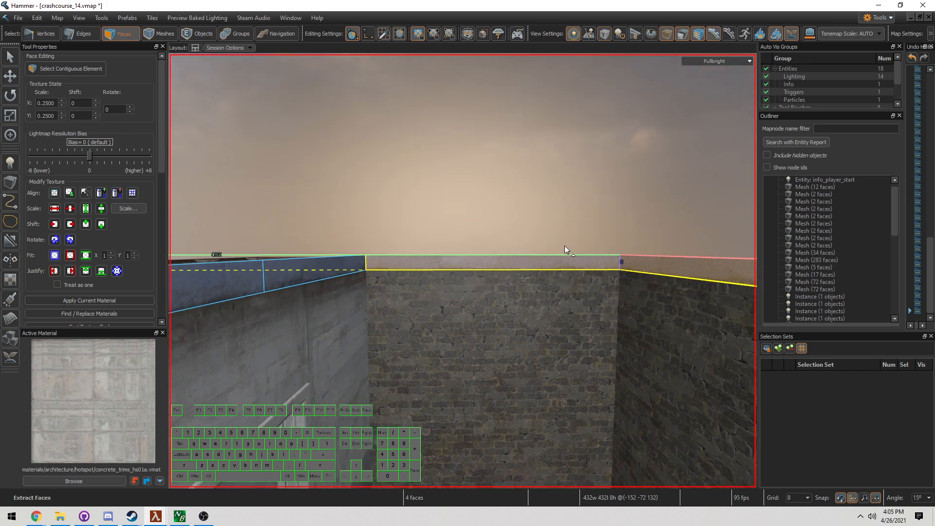
pyautogui.click(204, 33)
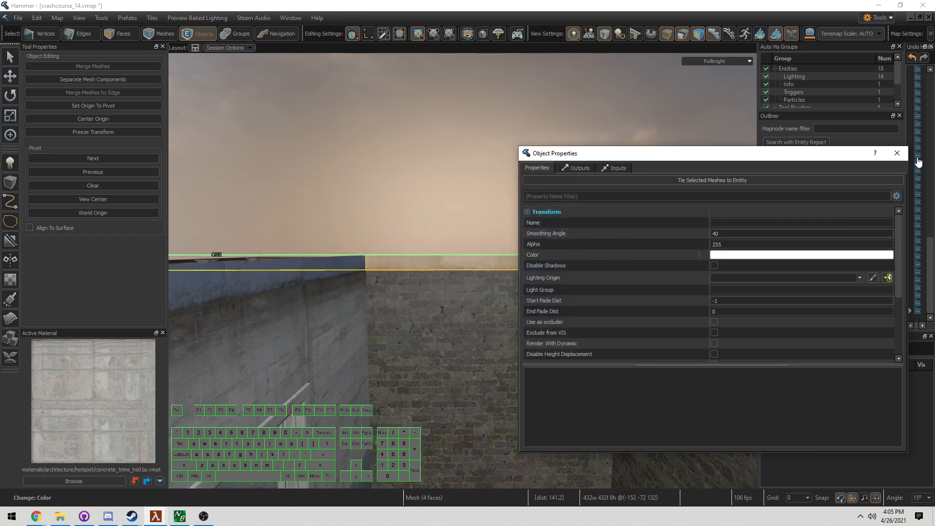
pyautogui.click(895, 153)
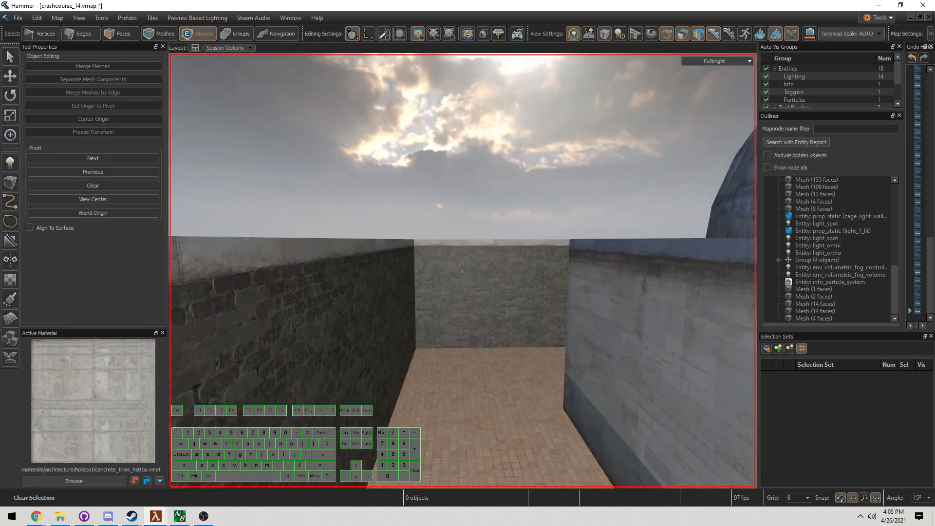